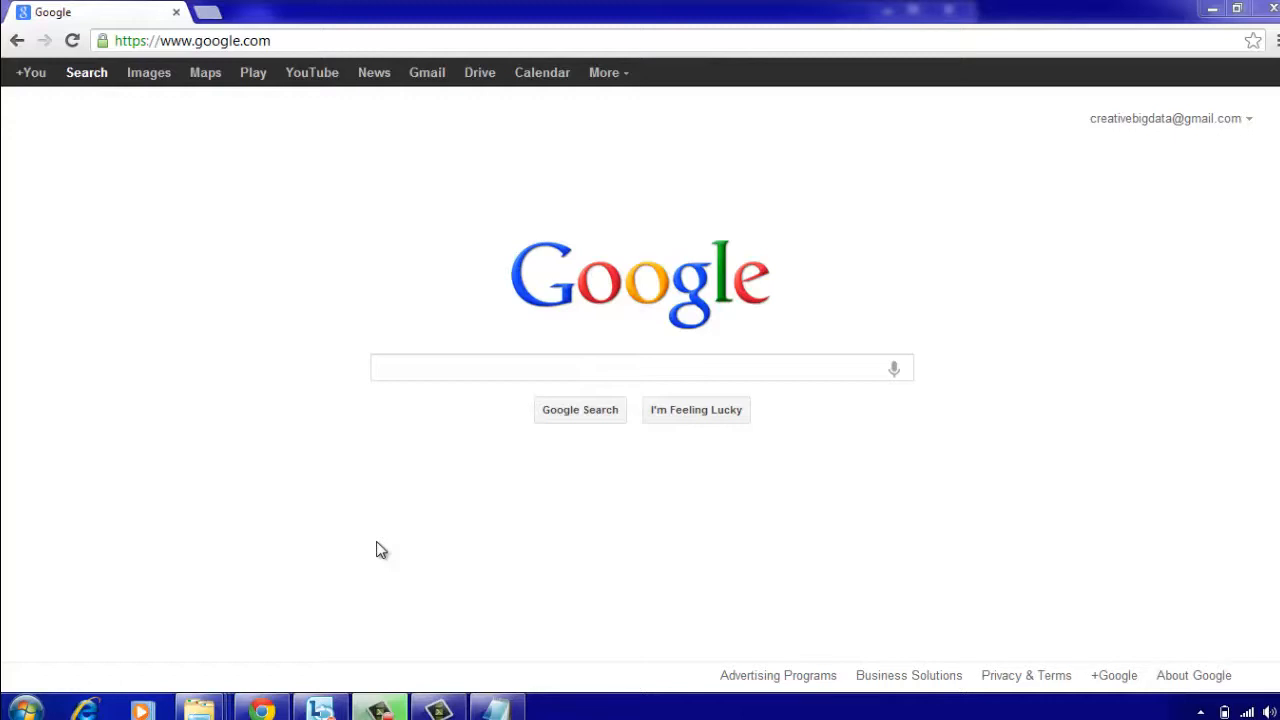
{"action": "mouse_move", "coordinate": [362, 130]}
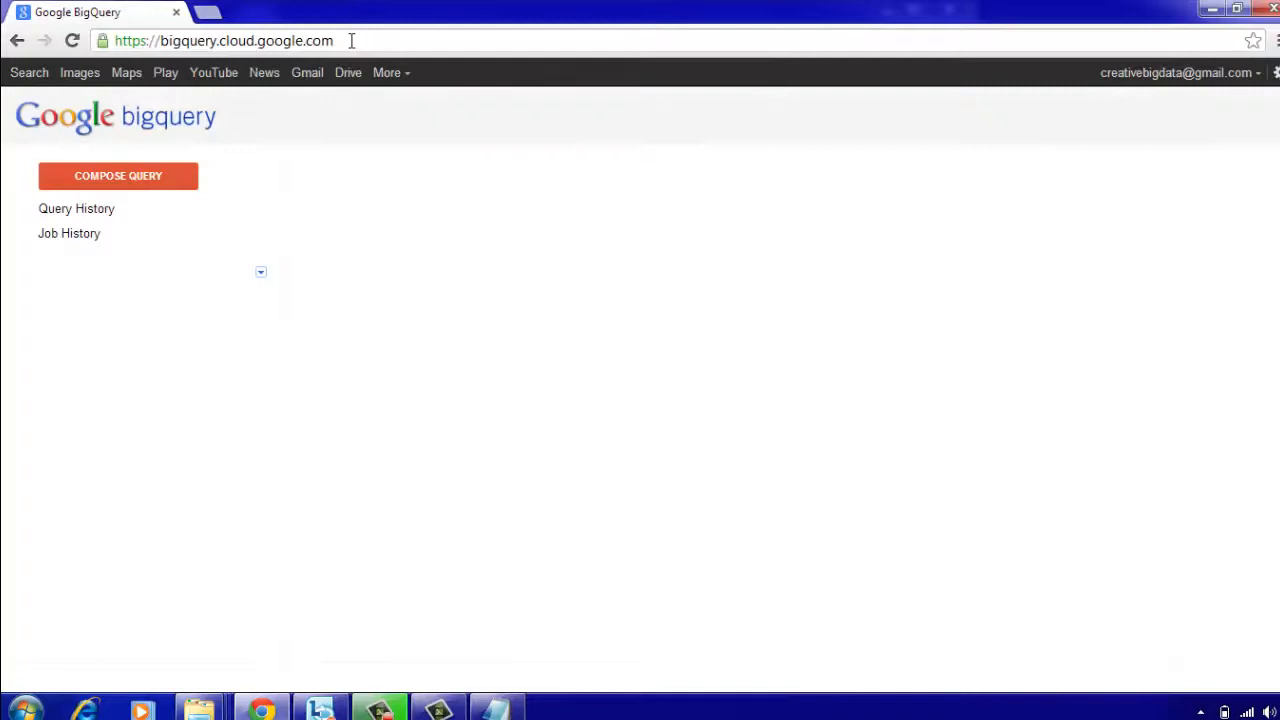
Show the cloud project's recent query history in the BigQuery web console
{"action": "left_click", "coordinate": [77, 208]}
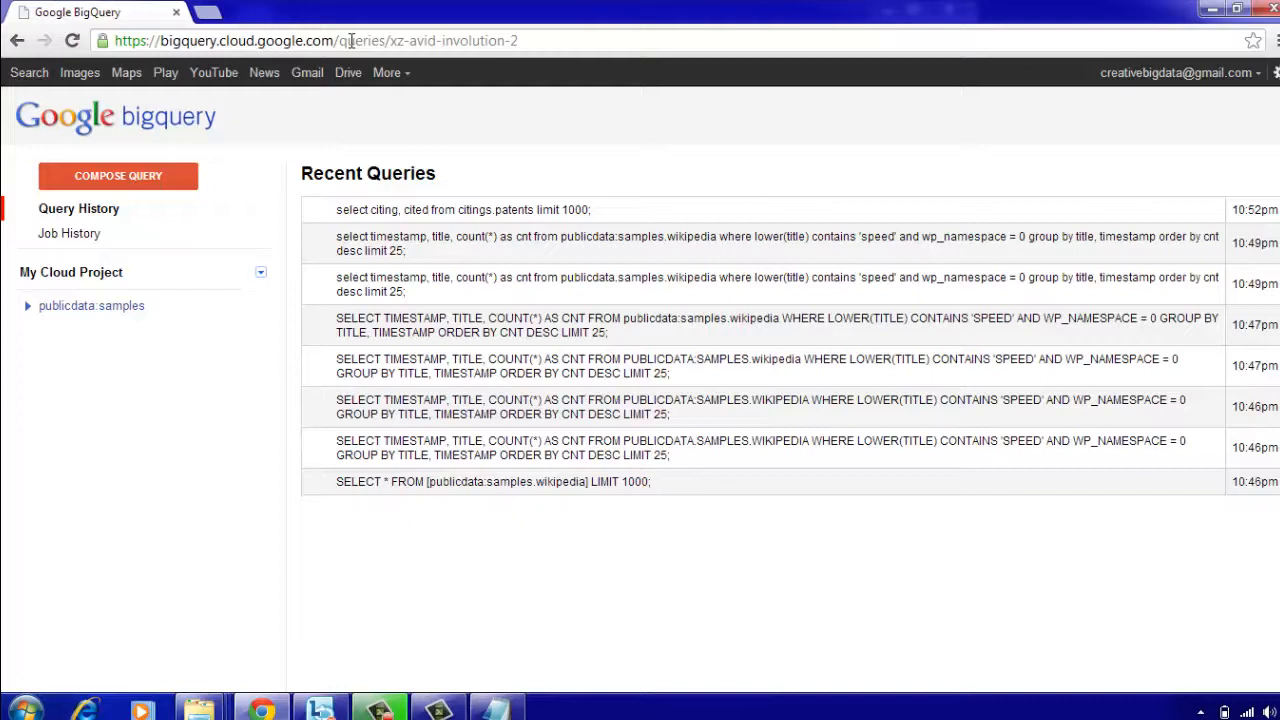
Expand publicdata:samples and browse the wikipedia, shakespeare and gsod schemas, ending on wikipedia
{"action": "left_click", "coordinate": [28, 305]}
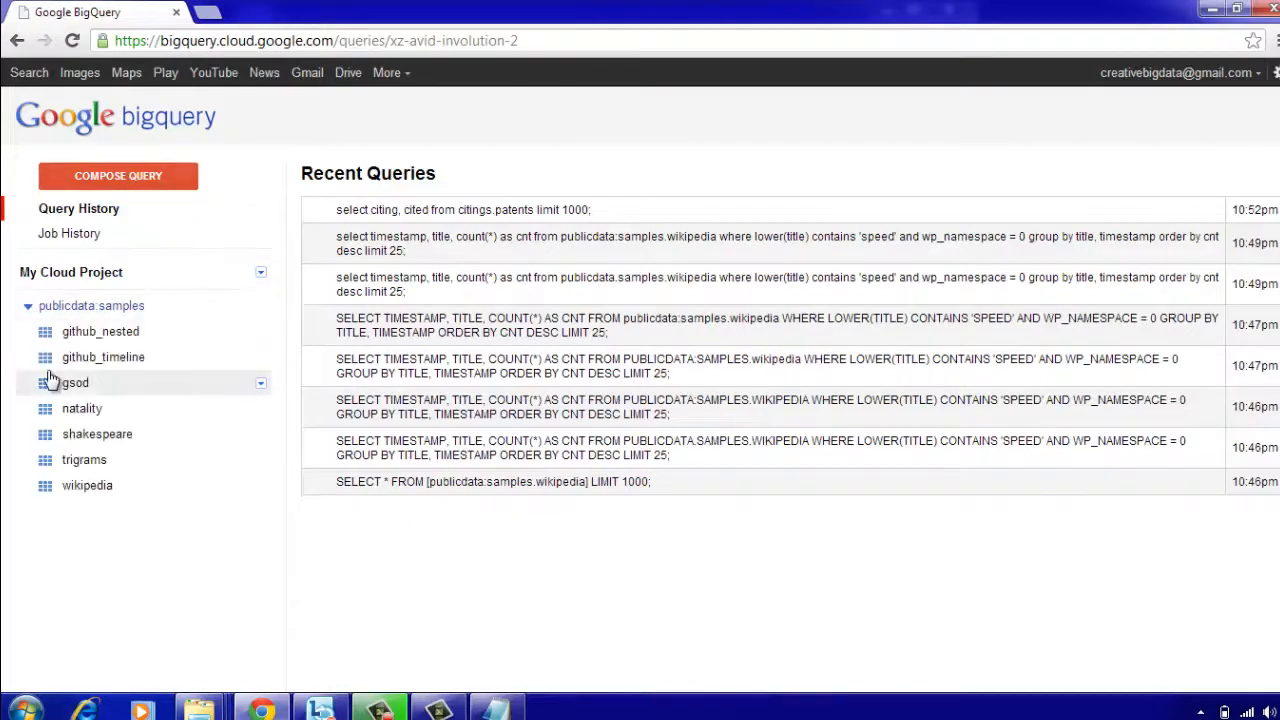
{"action": "left_click", "coordinate": [87, 485]}
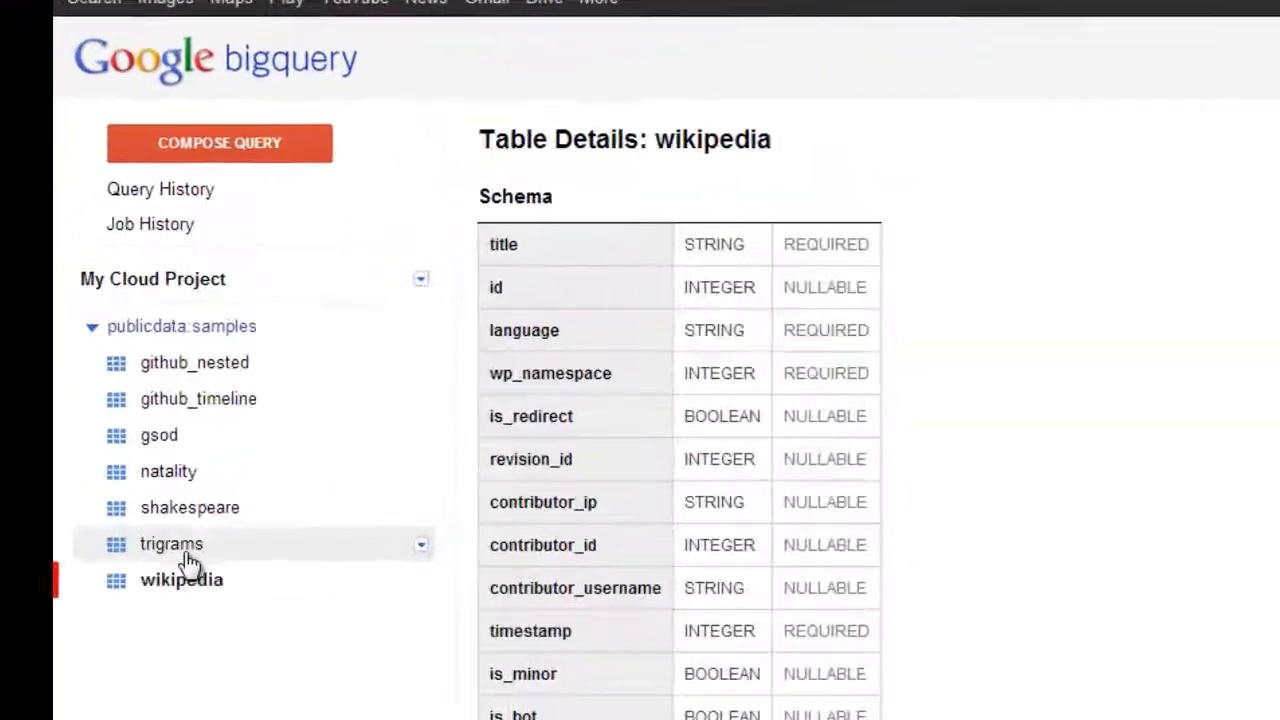
{"action": "left_click", "coordinate": [189, 507]}
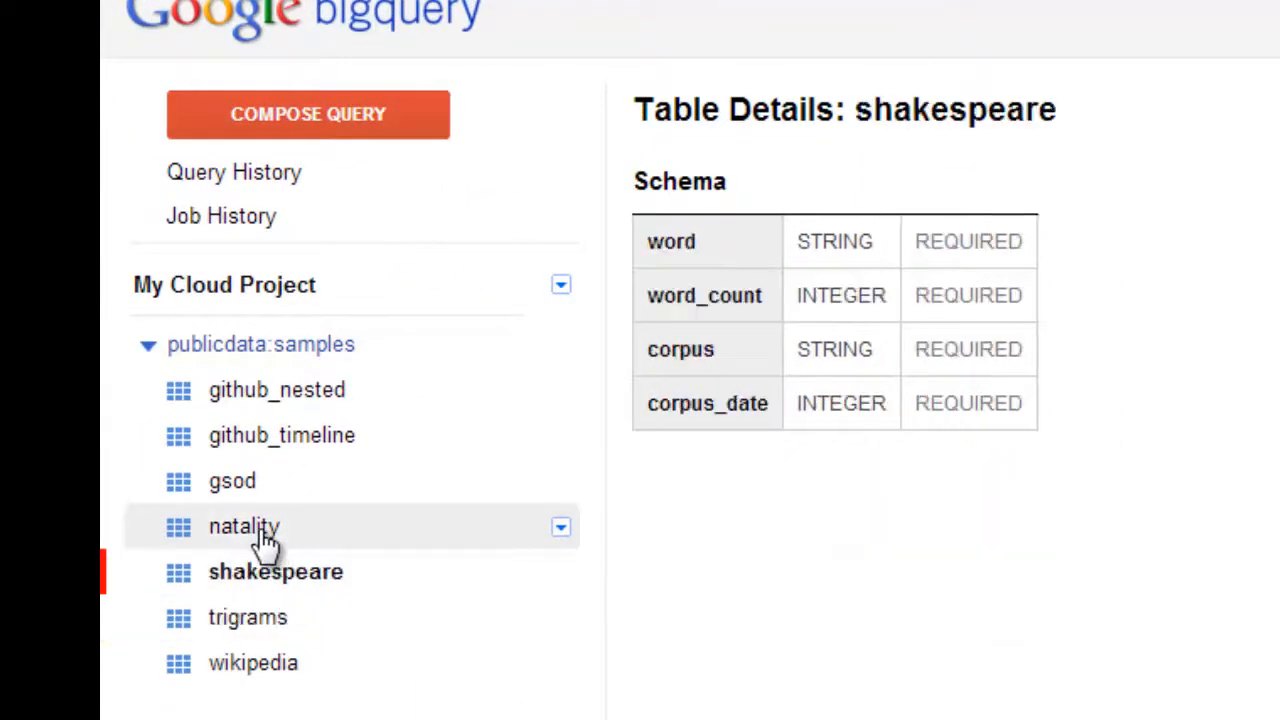
{"action": "left_click", "coordinate": [232, 481]}
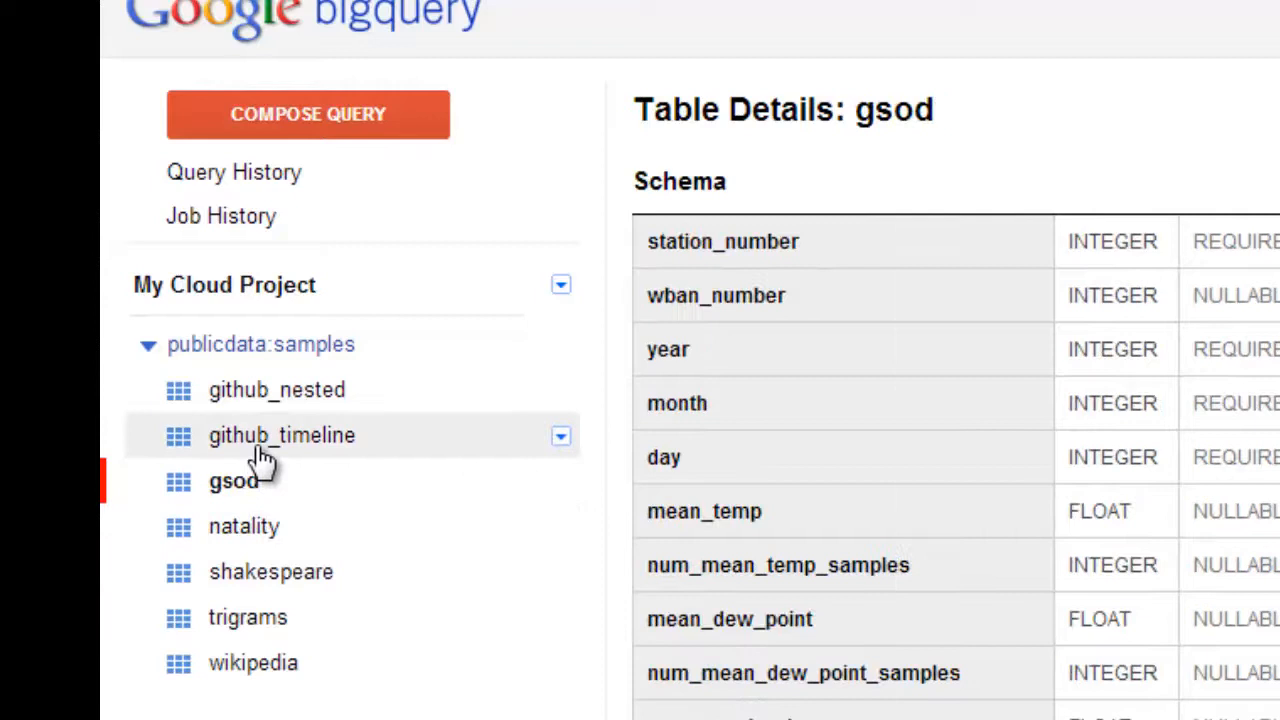
{"action": "left_click", "coordinate": [283, 389]}
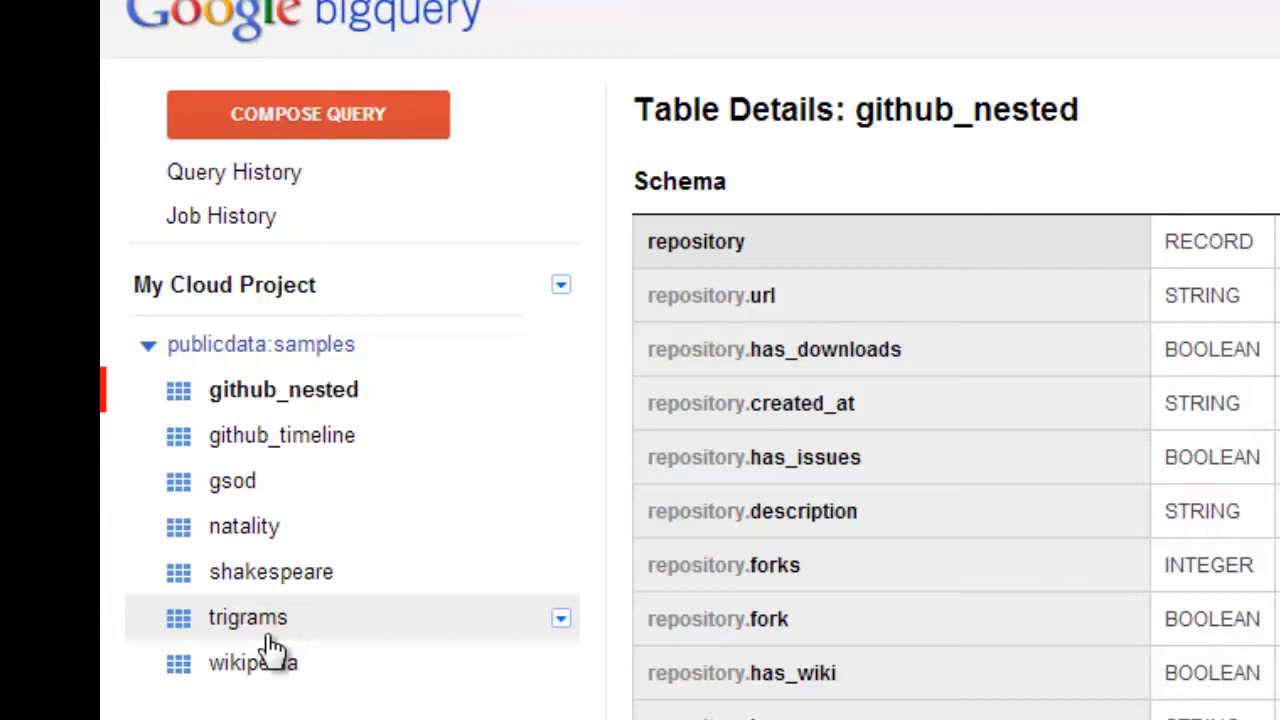
{"action": "left_click", "coordinate": [260, 662]}
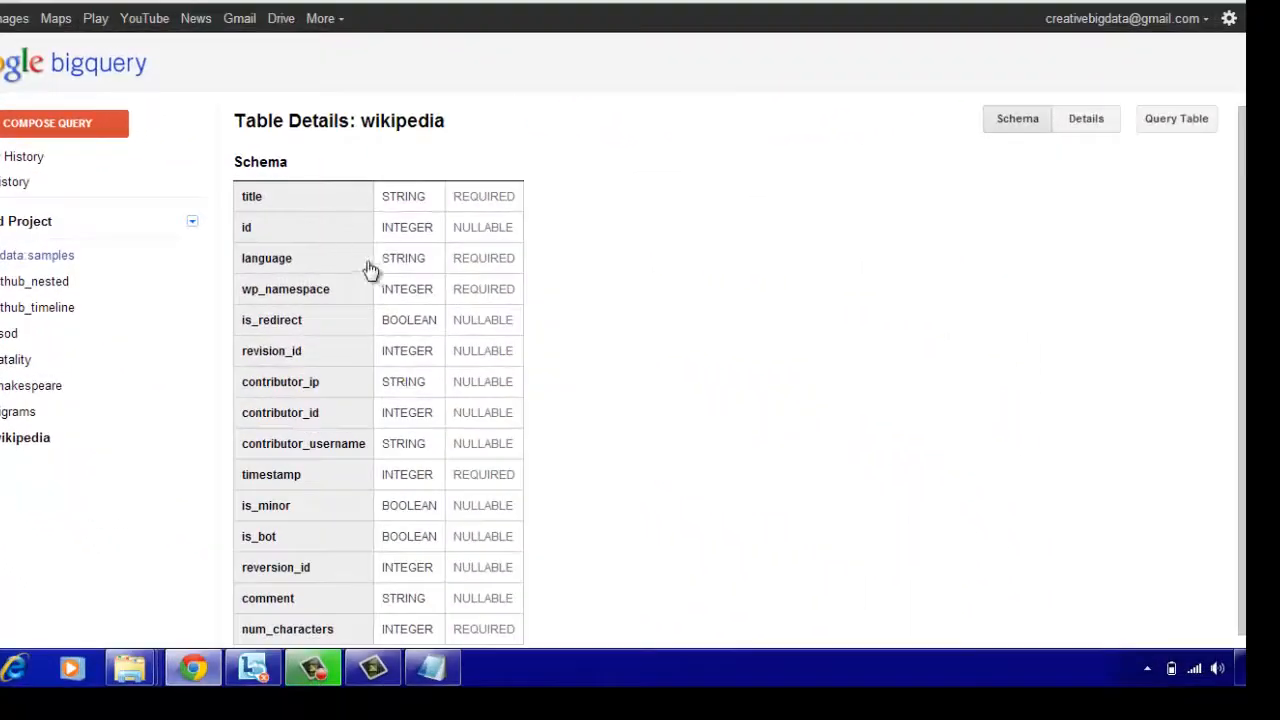
{"action": "mouse_move", "coordinate": [893, 399]}
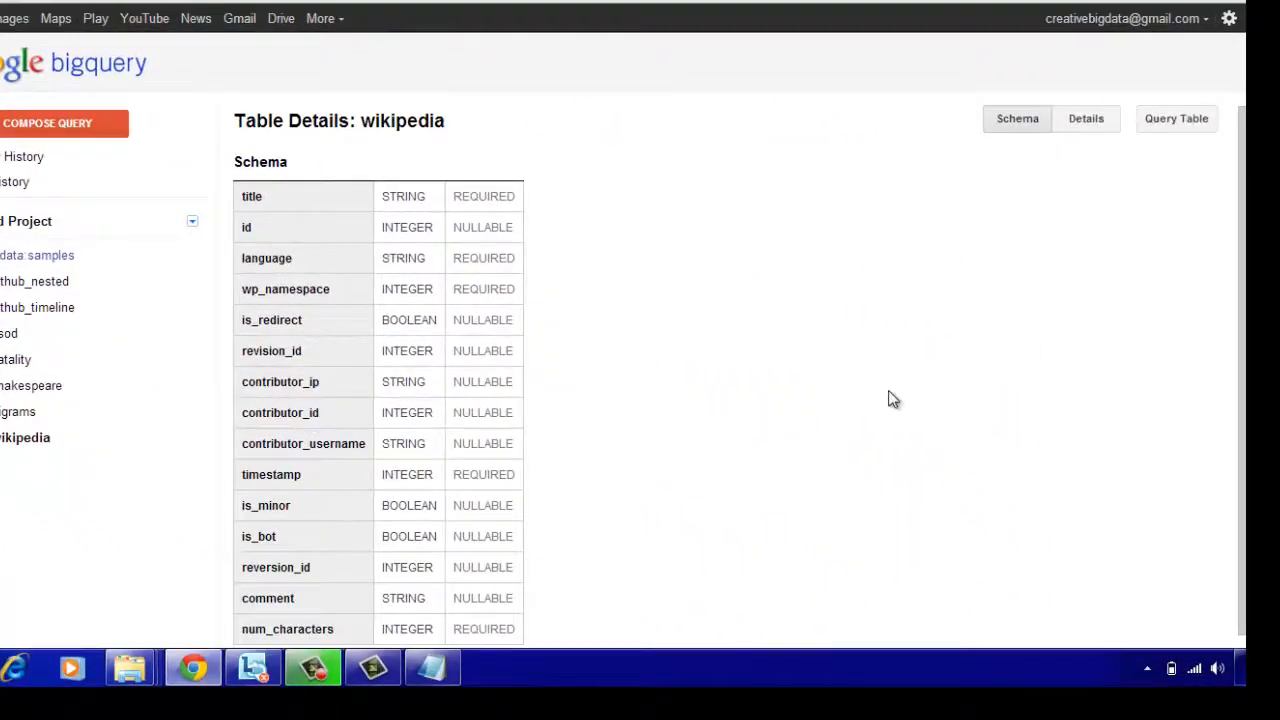
{"action": "scroll", "scroll_direction": "down", "scroll_amount": 3}
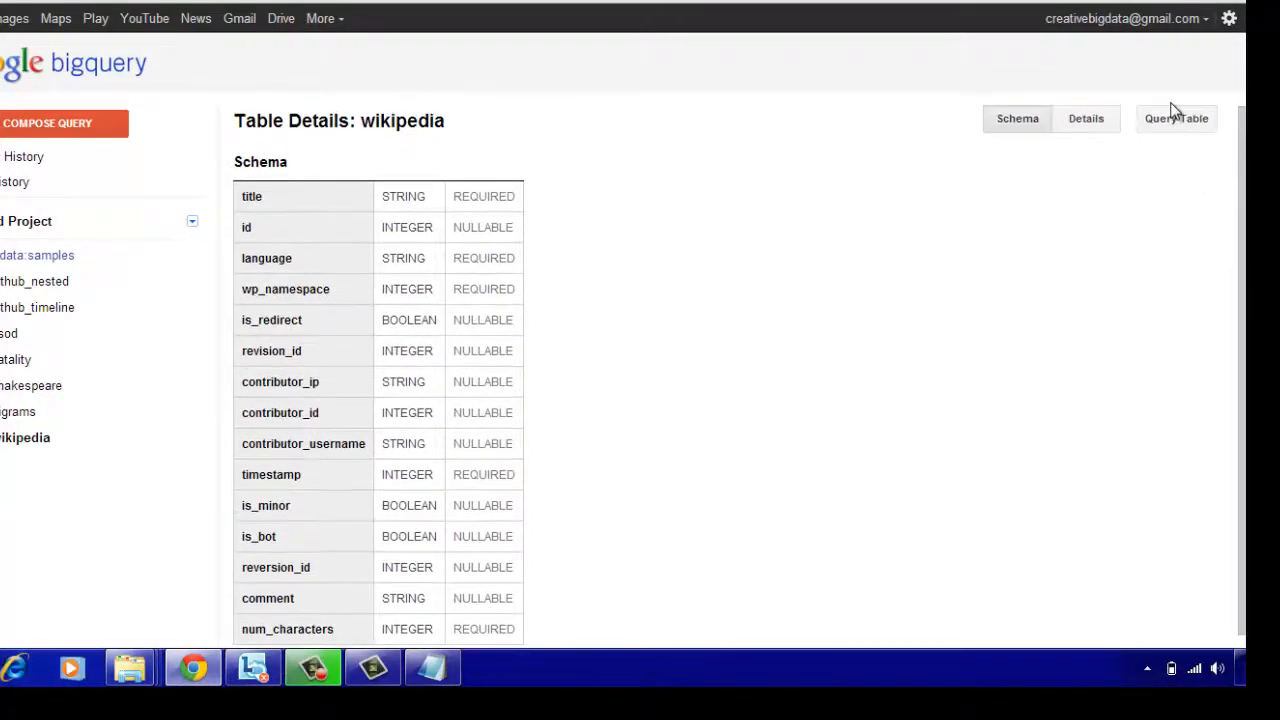
Start a query on the wikipedia table and insert * to select all columns
{"action": "left_click", "coordinate": [1176, 118]}
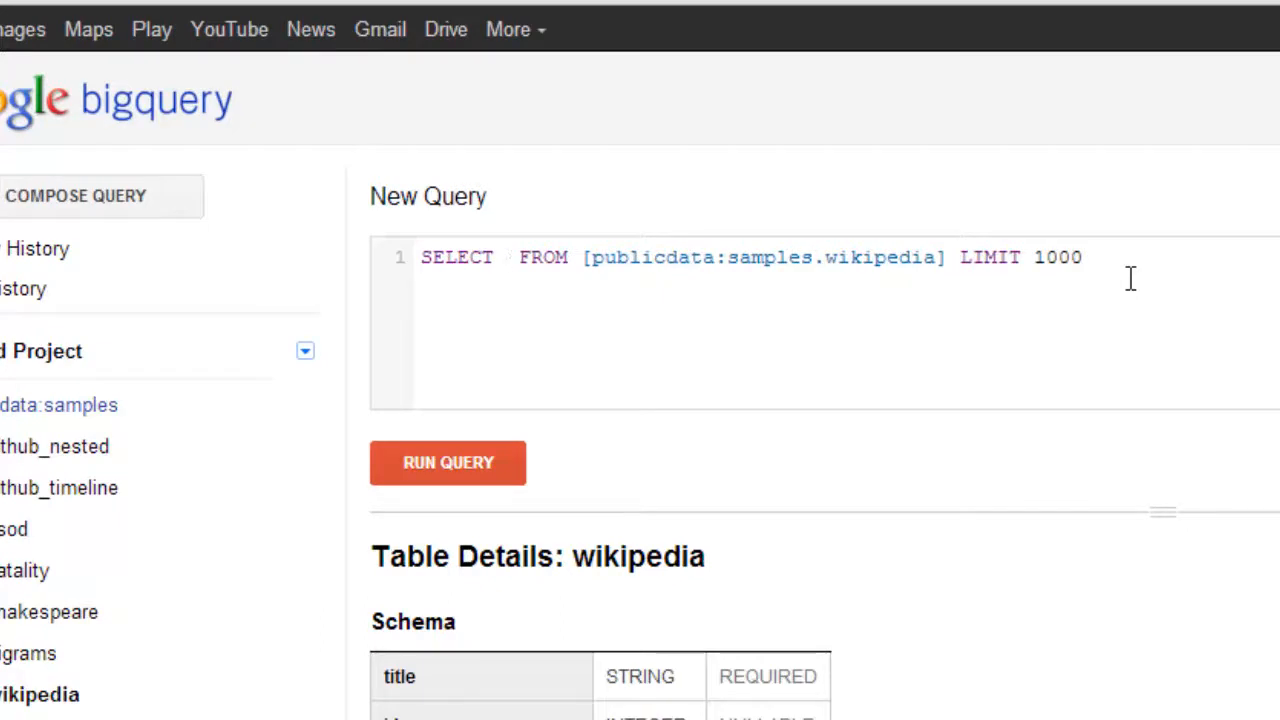
{"action": "type", "text": "*"}
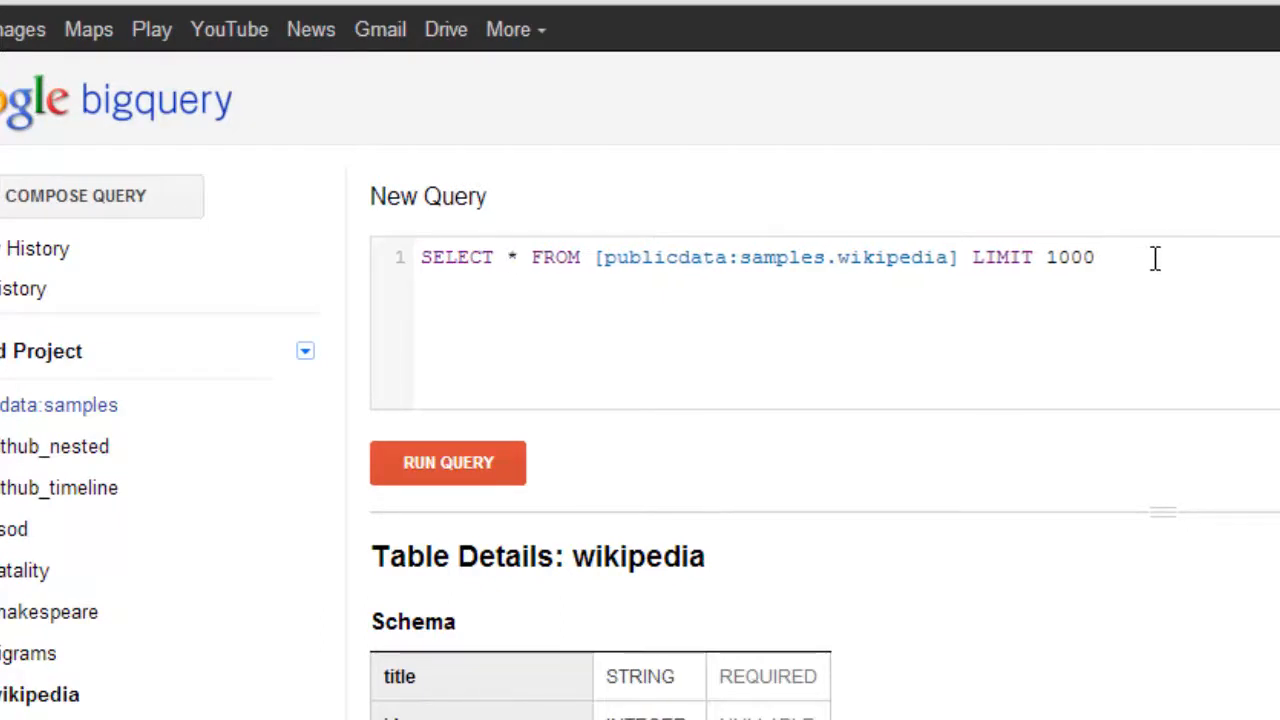
{"action": "mouse_move", "coordinate": [700, 360]}
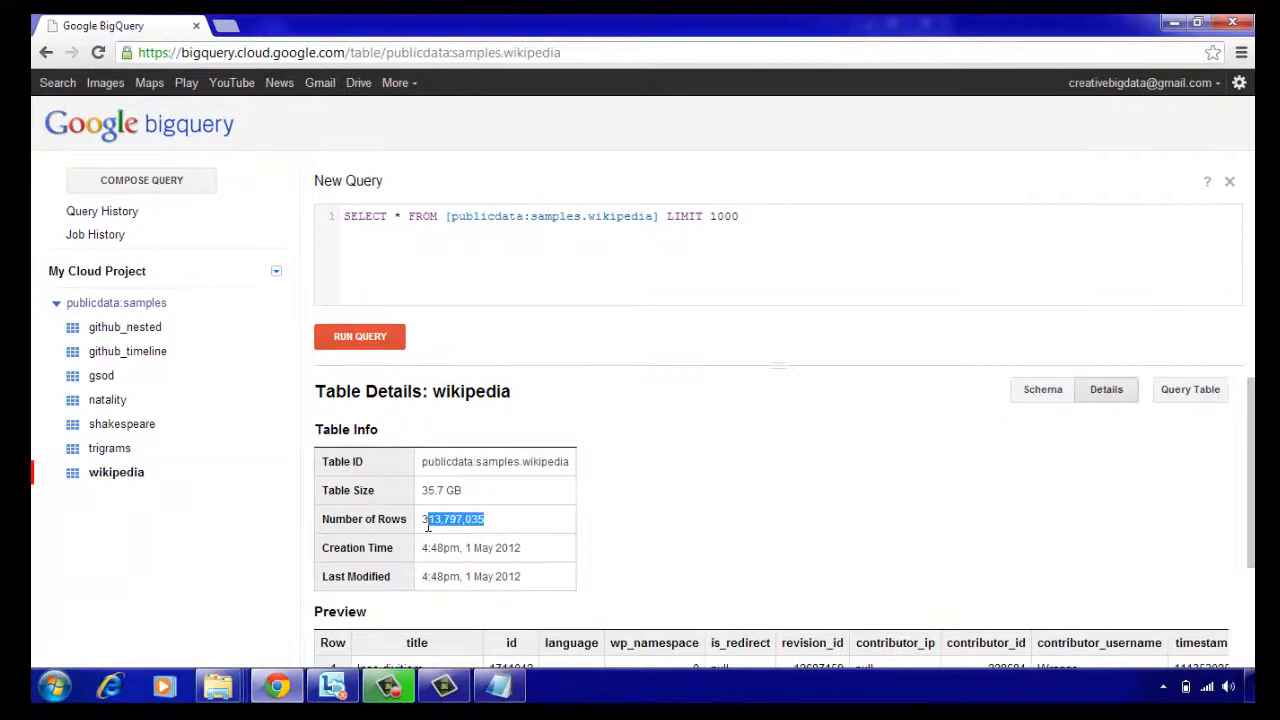
Highlight the 35.7 GB table size, run SELECT * on wikipedia, and dismiss the color prompt
{"action": "left_click", "coordinate": [422, 490]}
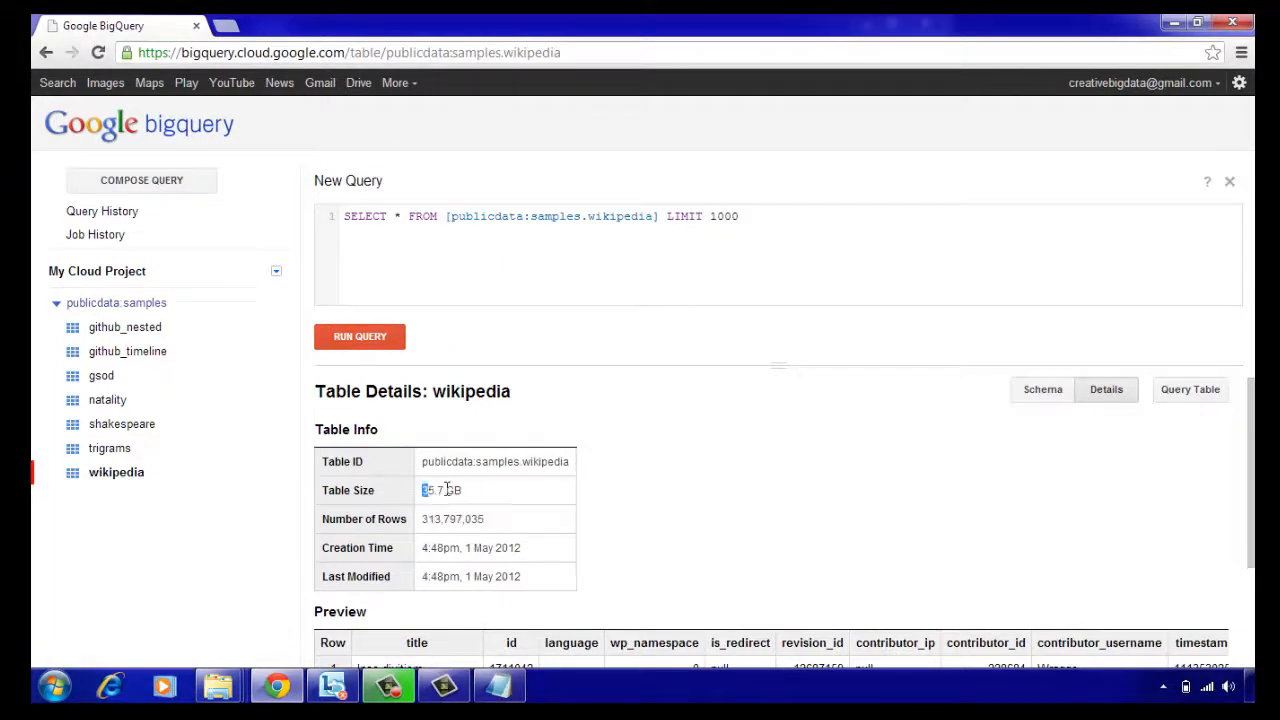
{"action": "double_click", "coordinate": [441, 490]}
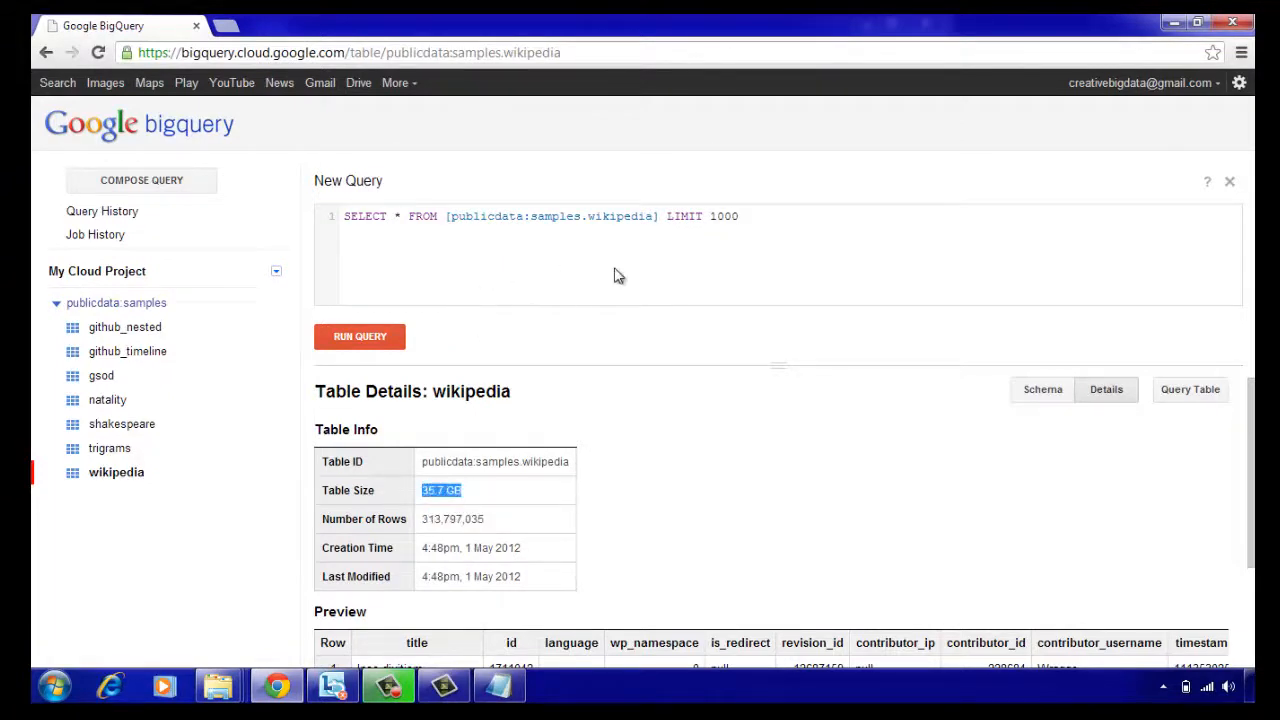
{"action": "left_click", "coordinate": [359, 336]}
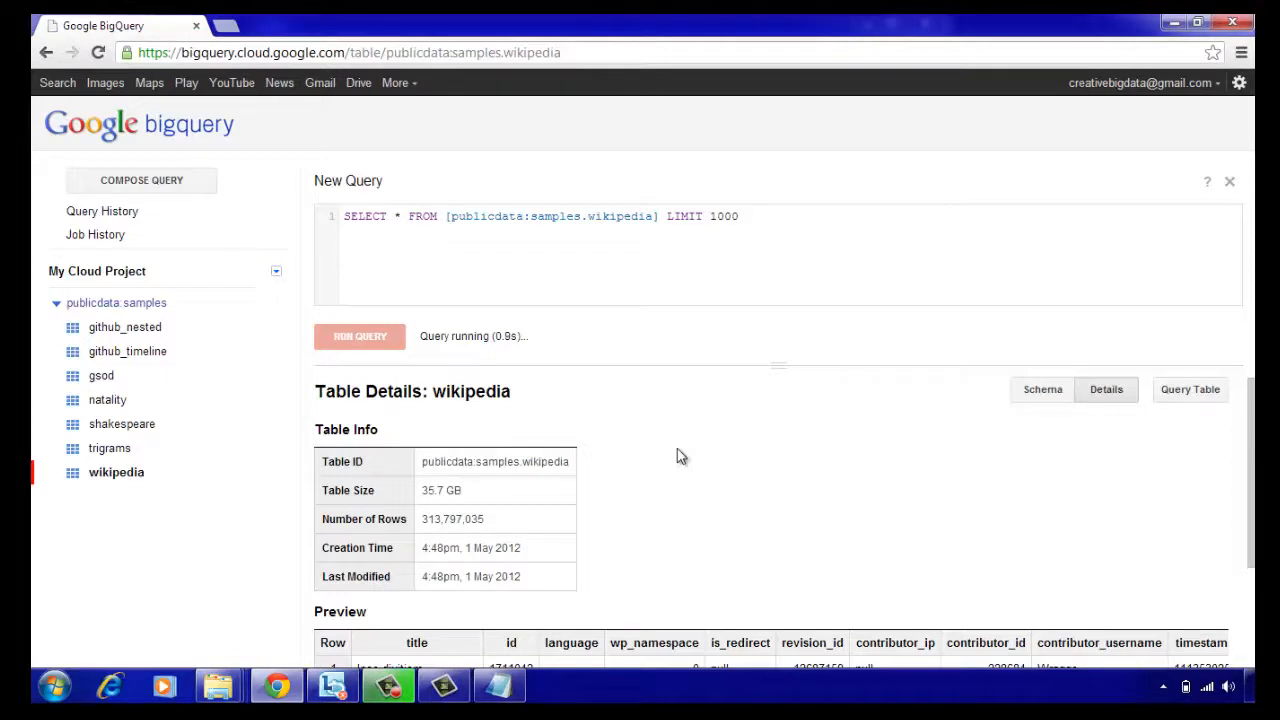
{"action": "left_click", "coordinate": [359, 336]}
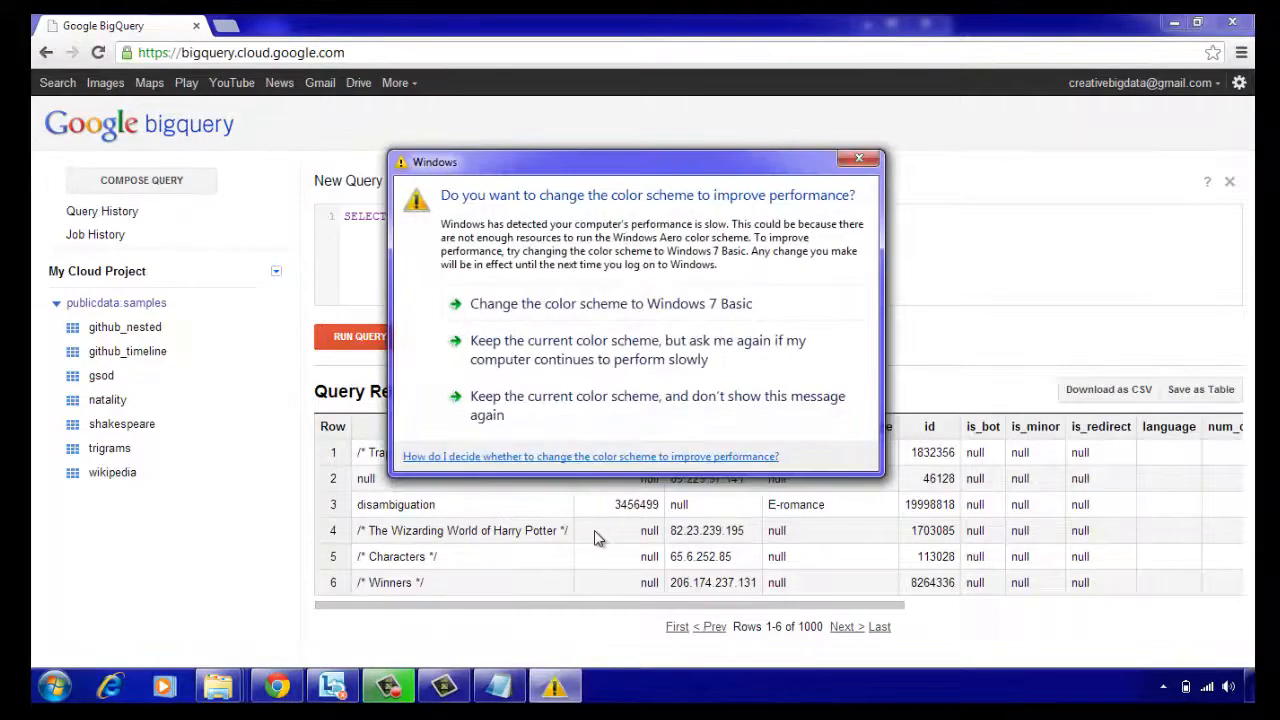
{"action": "left_click", "coordinate": [858, 158]}
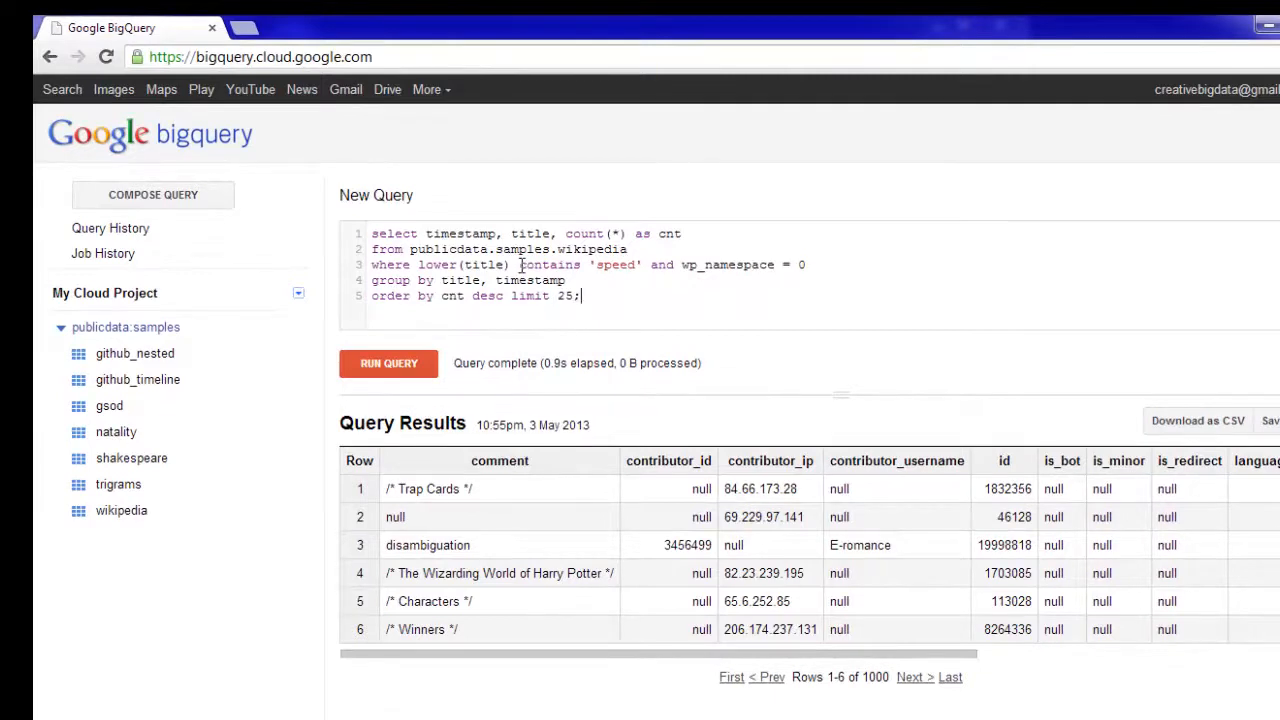
Highlight count(*) in the 'speed' title query grouped by title and timestamp, limit 25
{"action": "double_click", "coordinate": [549, 264]}
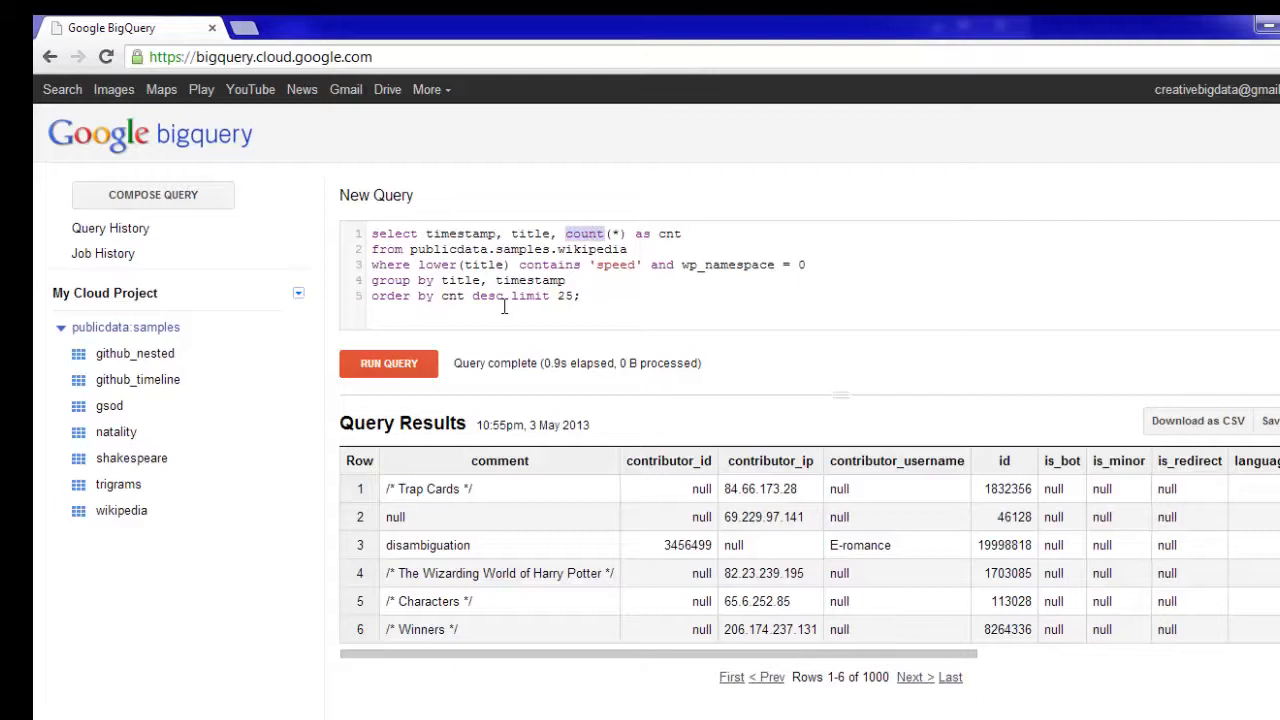
{"action": "mouse_move", "coordinate": [497, 320]}
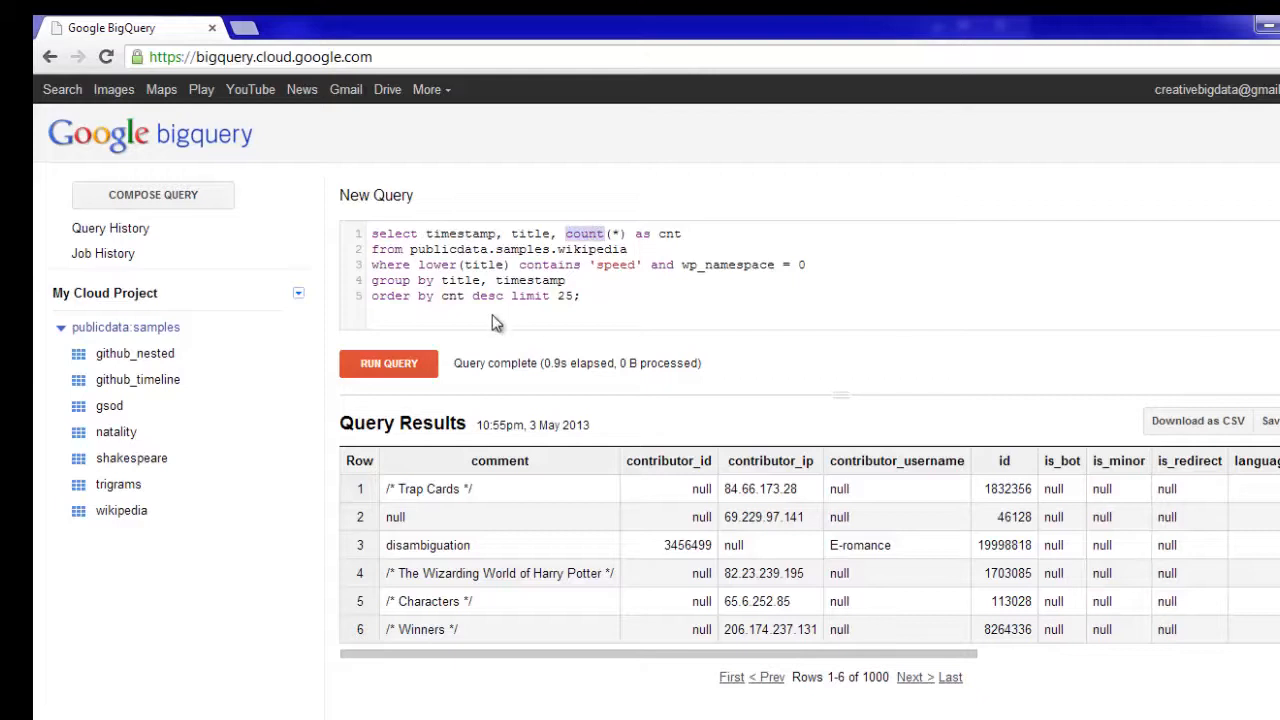
Rerun the corrected publicdata:samples 'speed' query and point out the 0 B processed figure
{"action": "left_click", "coordinate": [388, 362]}
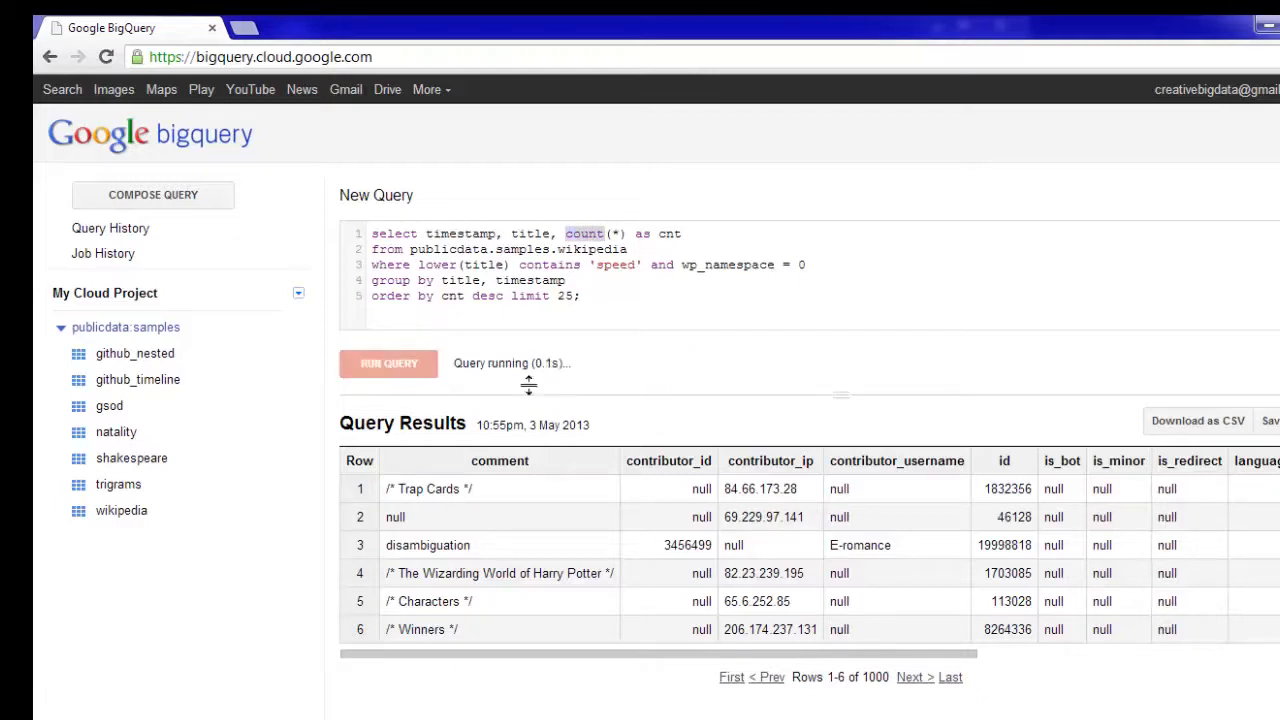
{"action": "left_click", "coordinate": [388, 363]}
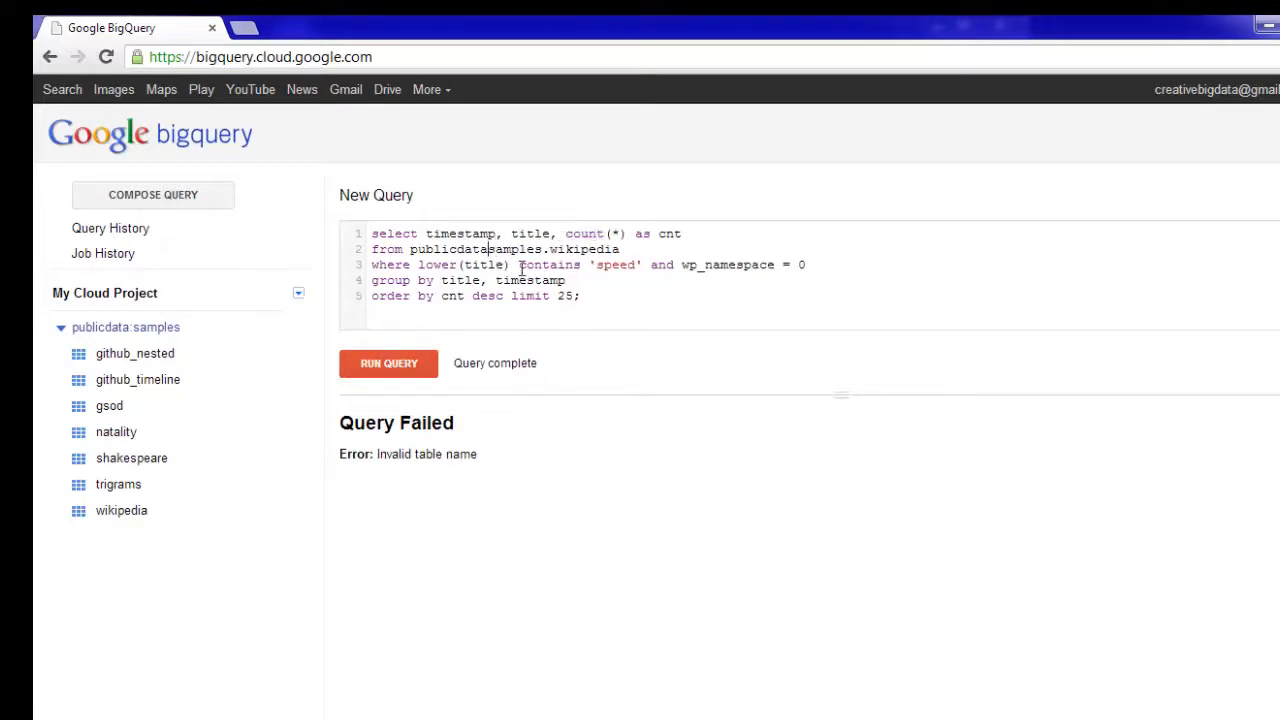
{"action": "left_click", "coordinate": [388, 363]}
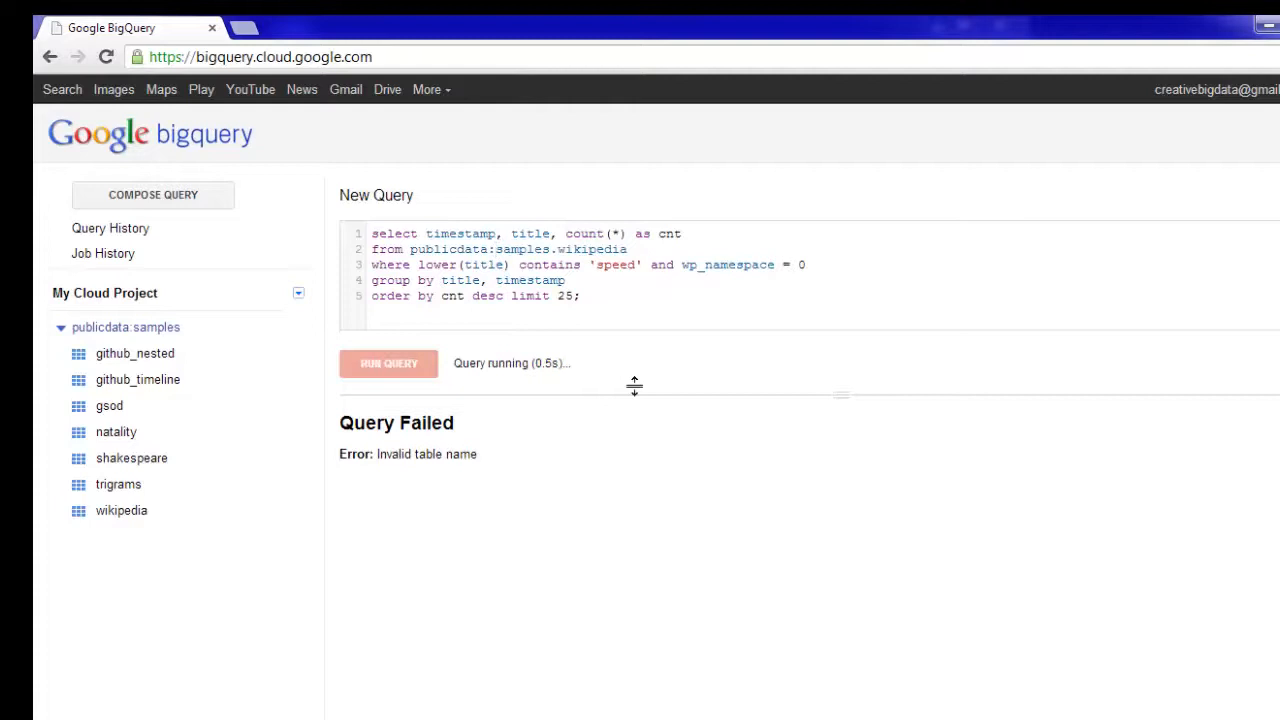
{"action": "left_click", "coordinate": [388, 363]}
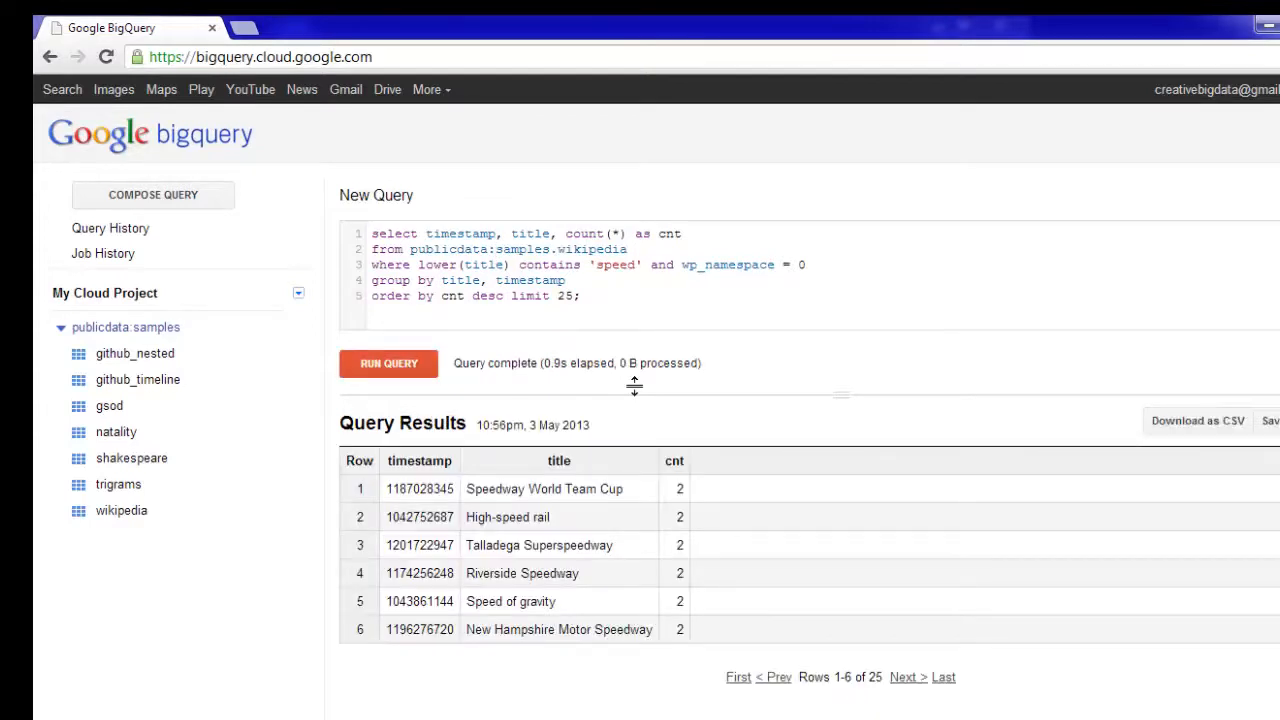
{"action": "mouse_move", "coordinate": [565, 363]}
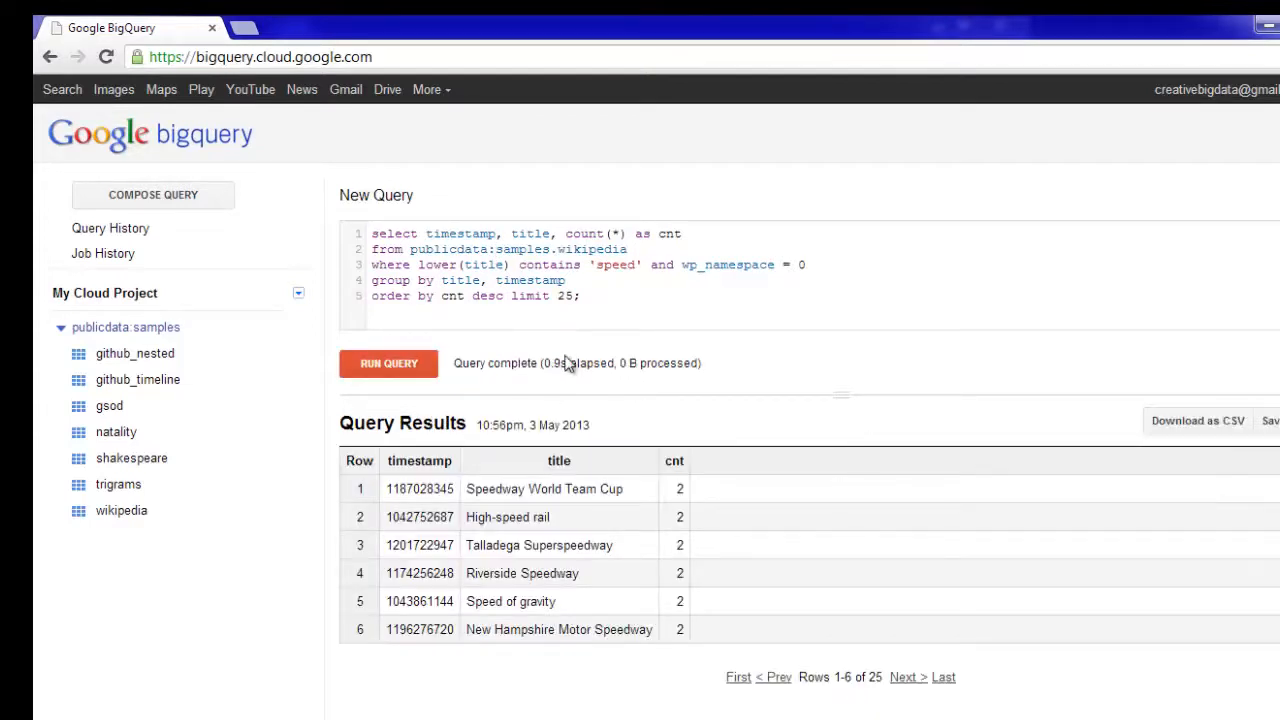
{"action": "double_click", "coordinate": [626, 363]}
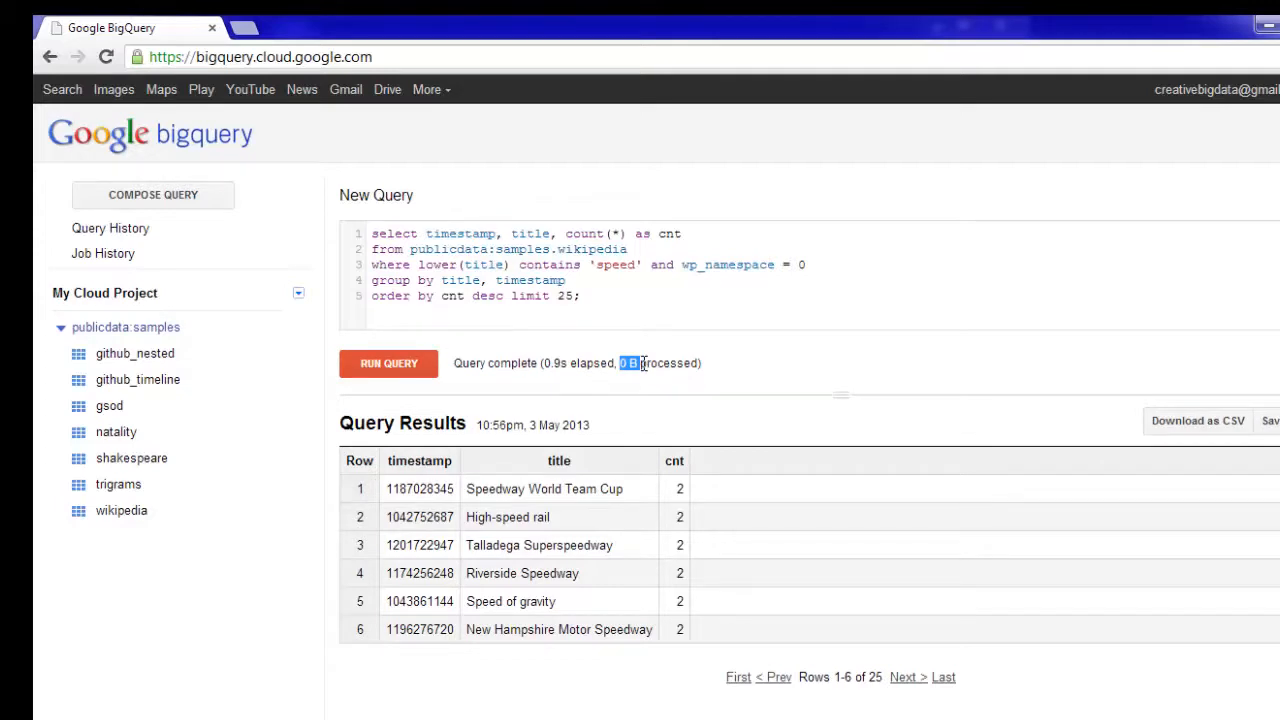
{"action": "mouse_move", "coordinate": [575, 471]}
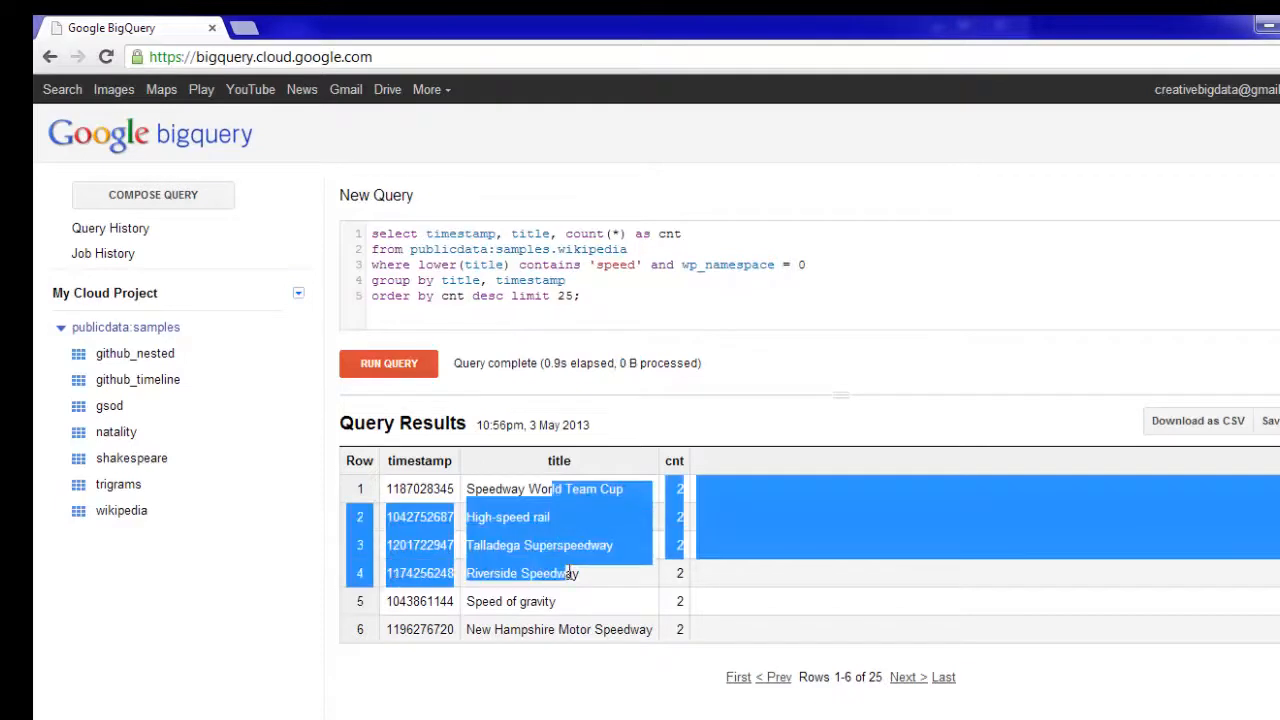
{"action": "mouse_move", "coordinate": [603, 561]}
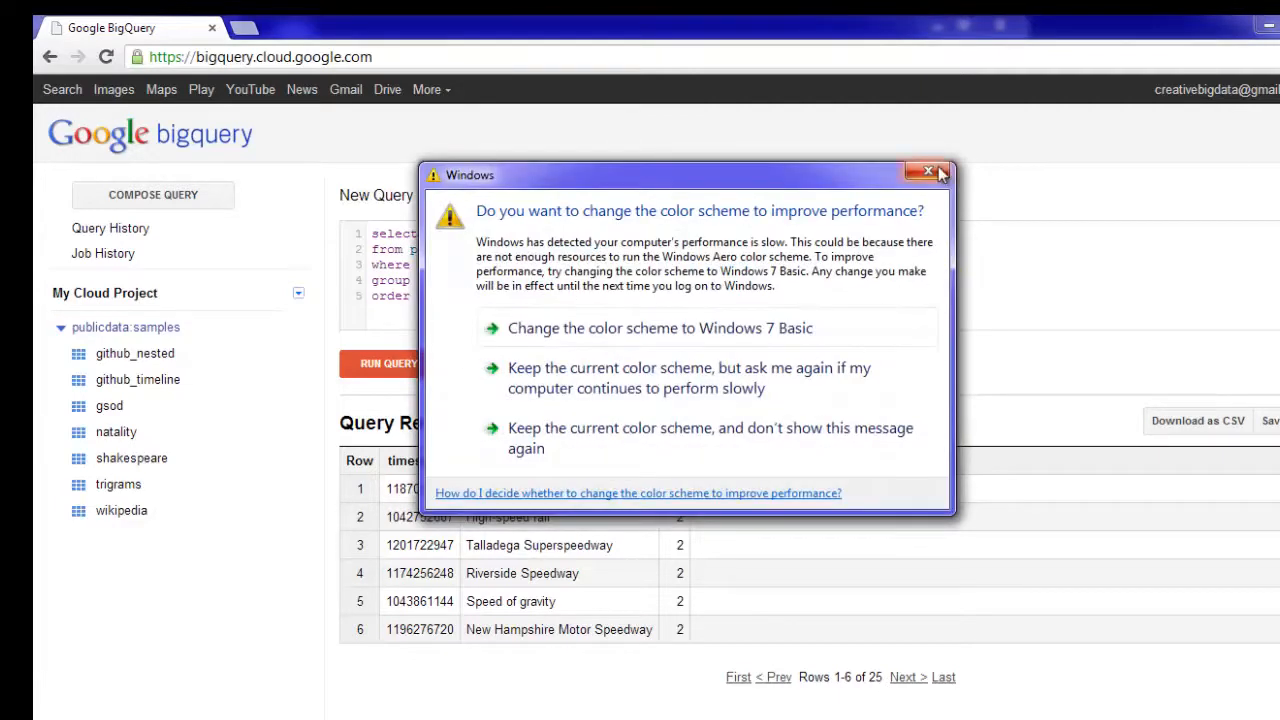
Dismiss the performance prompt, create the 'citings' dataset, and start importing table 'patents'
{"action": "left_click", "coordinate": [929, 172]}
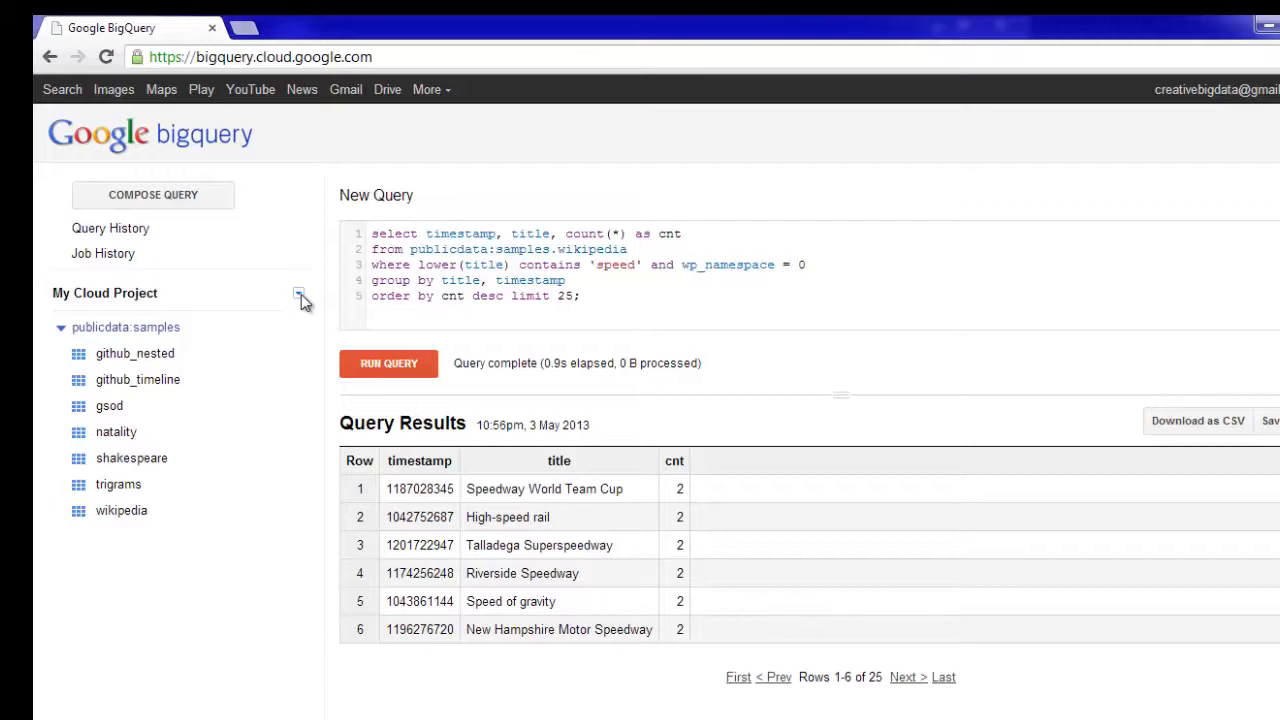
{"action": "left_click", "coordinate": [301, 300]}
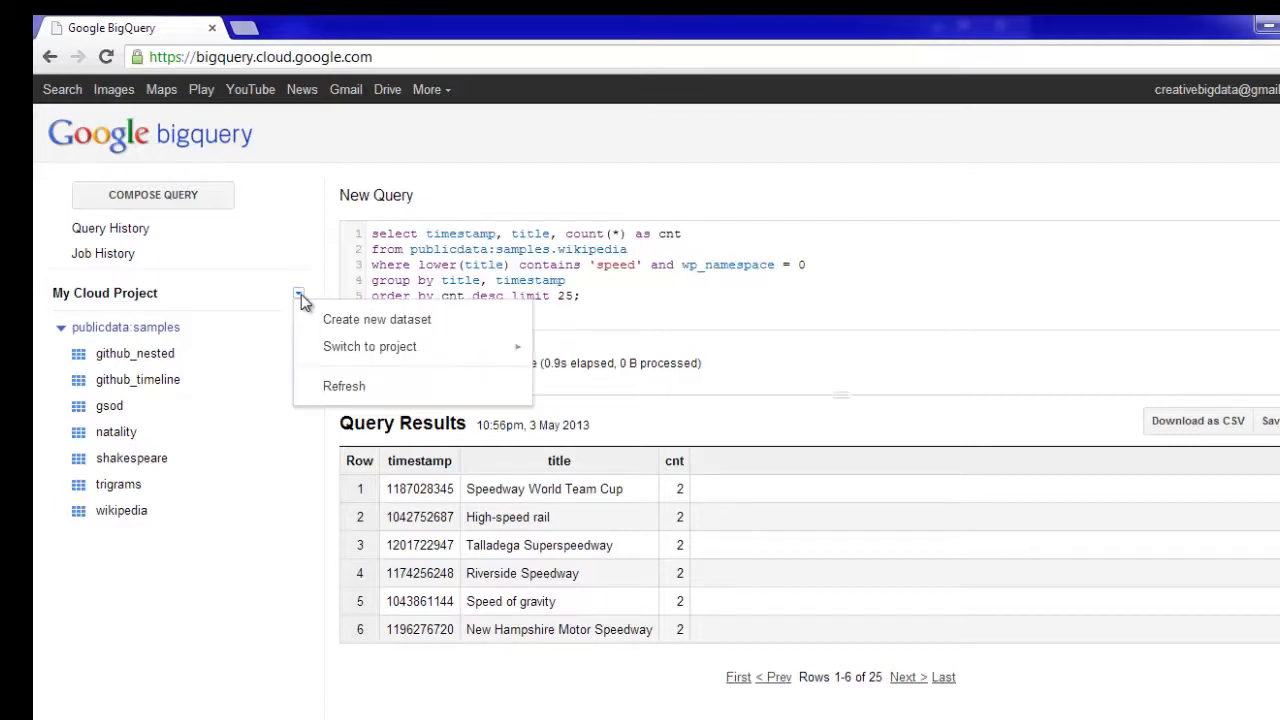
{"action": "left_click", "coordinate": [377, 319]}
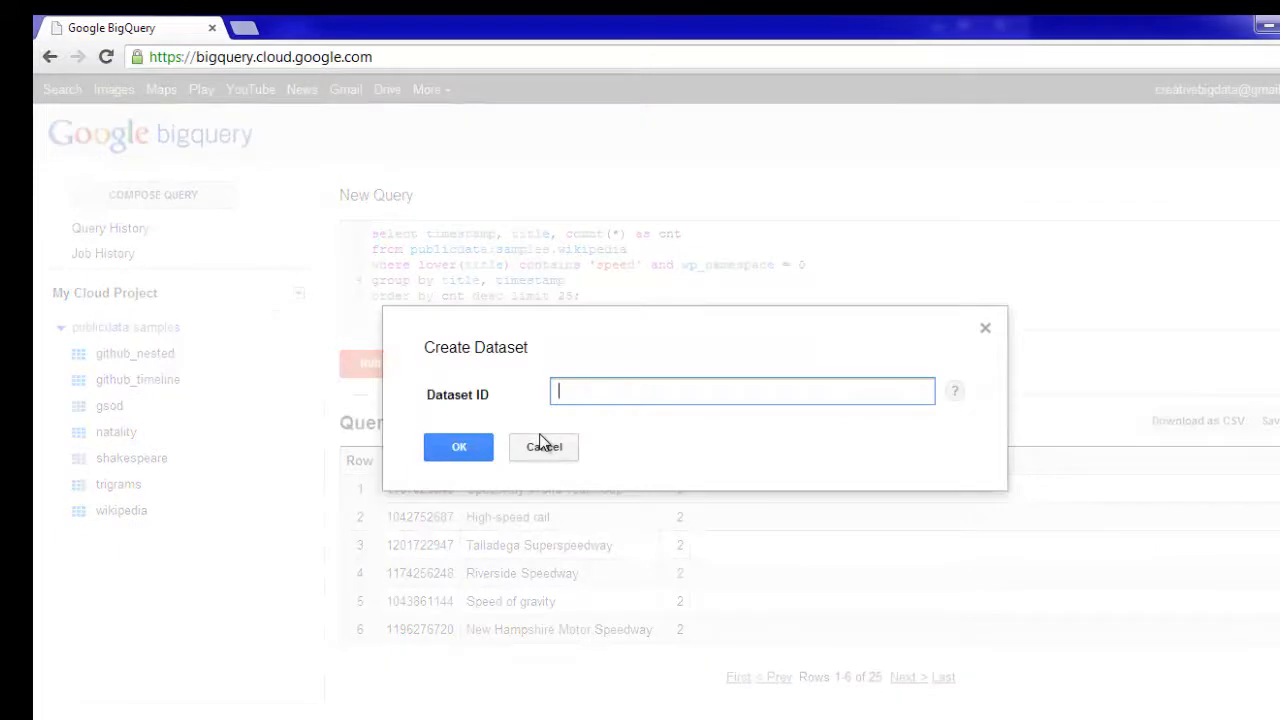
{"action": "type", "text": "c"}
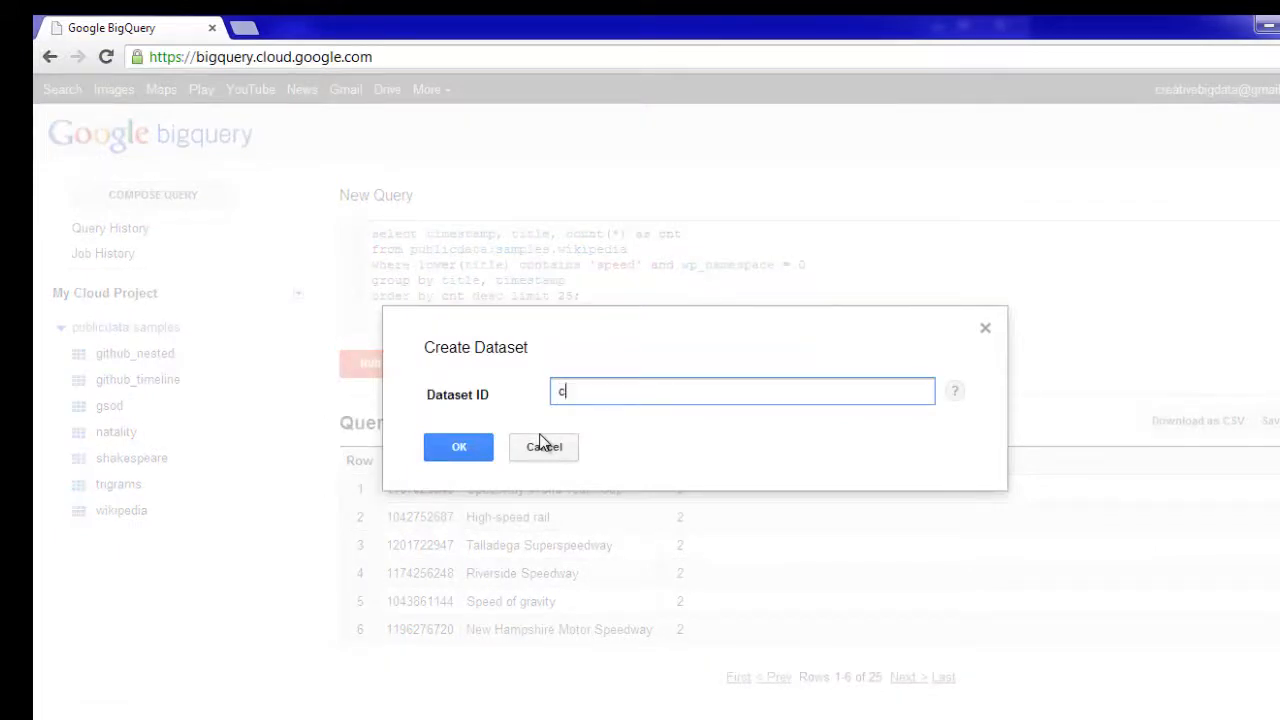
{"action": "type", "text": "itings"}
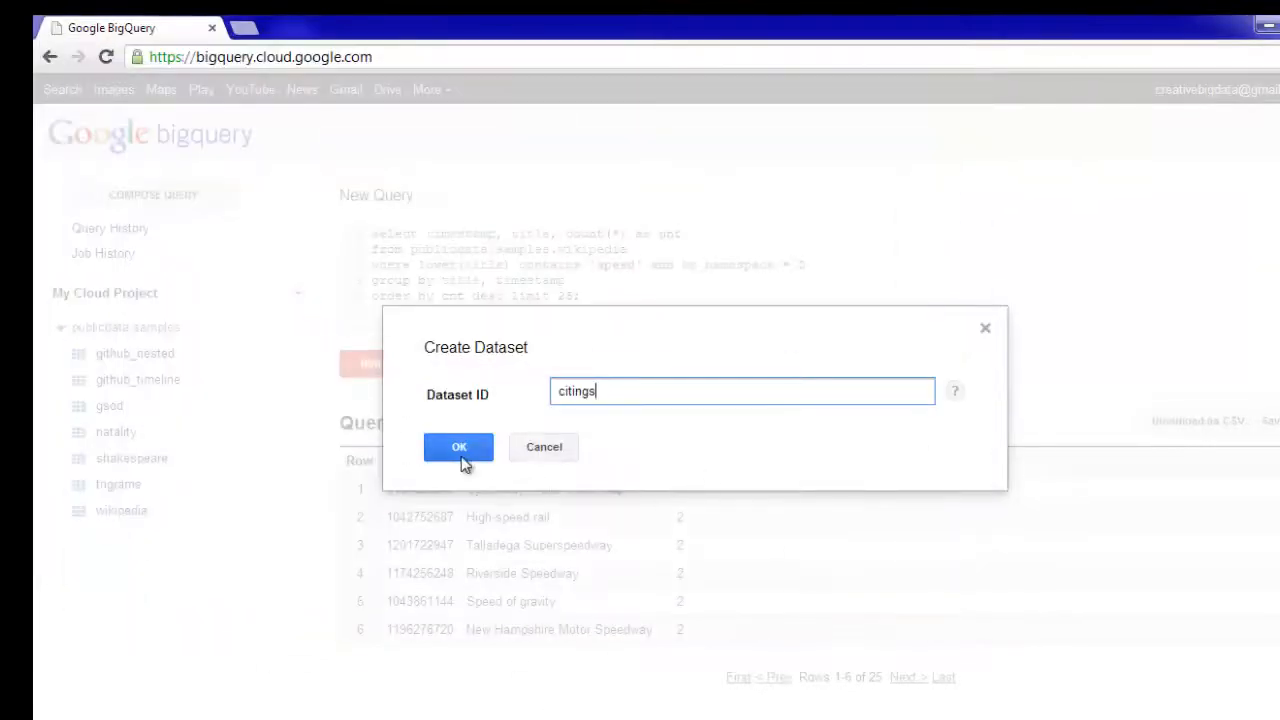
{"action": "left_click", "coordinate": [459, 447]}
{"action": "type", "text": "patents"}
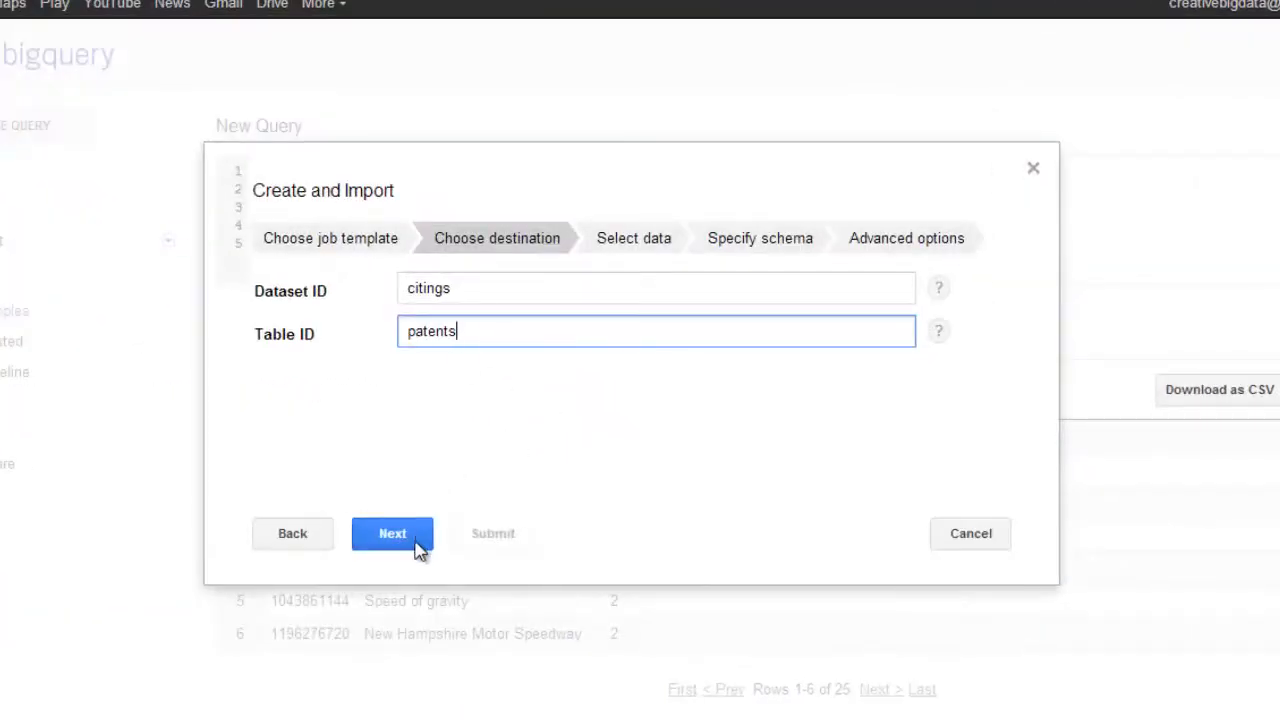
{"action": "left_click", "coordinate": [392, 533]}
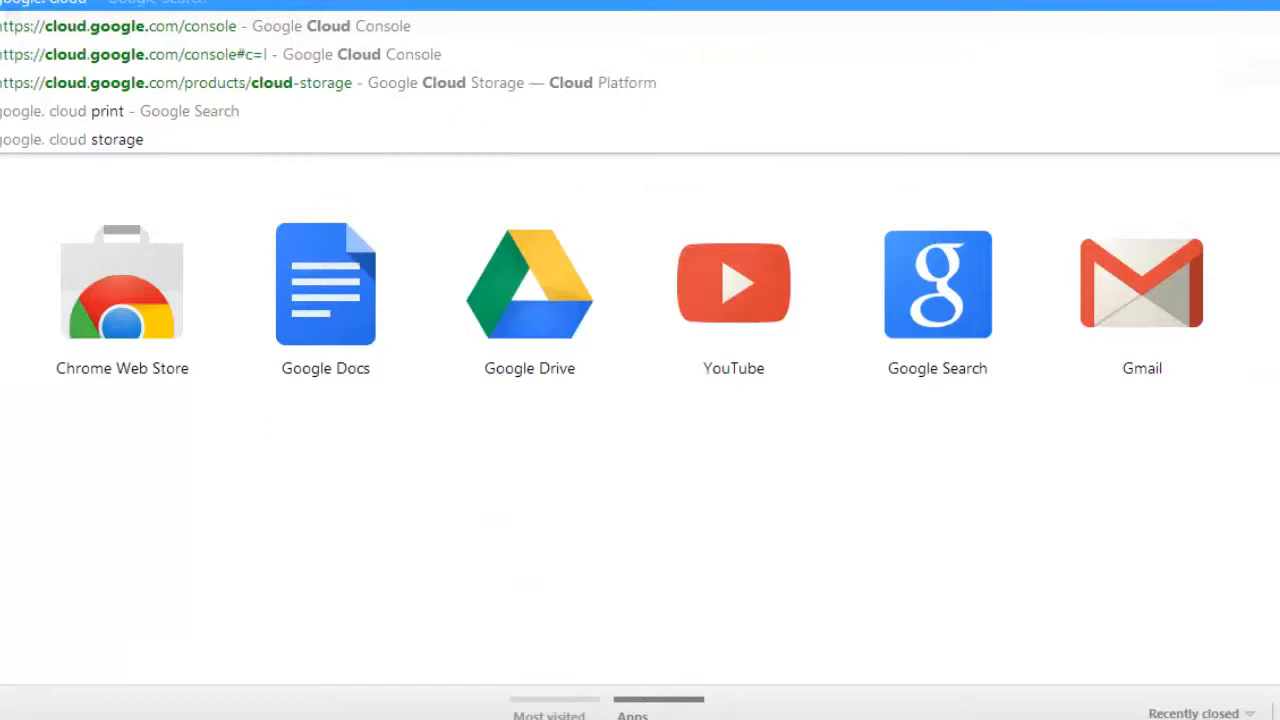
Search 'google cloud storage', sign in, and open My Cloud Project in Cloud Console
{"action": "type", "text": "storage"}
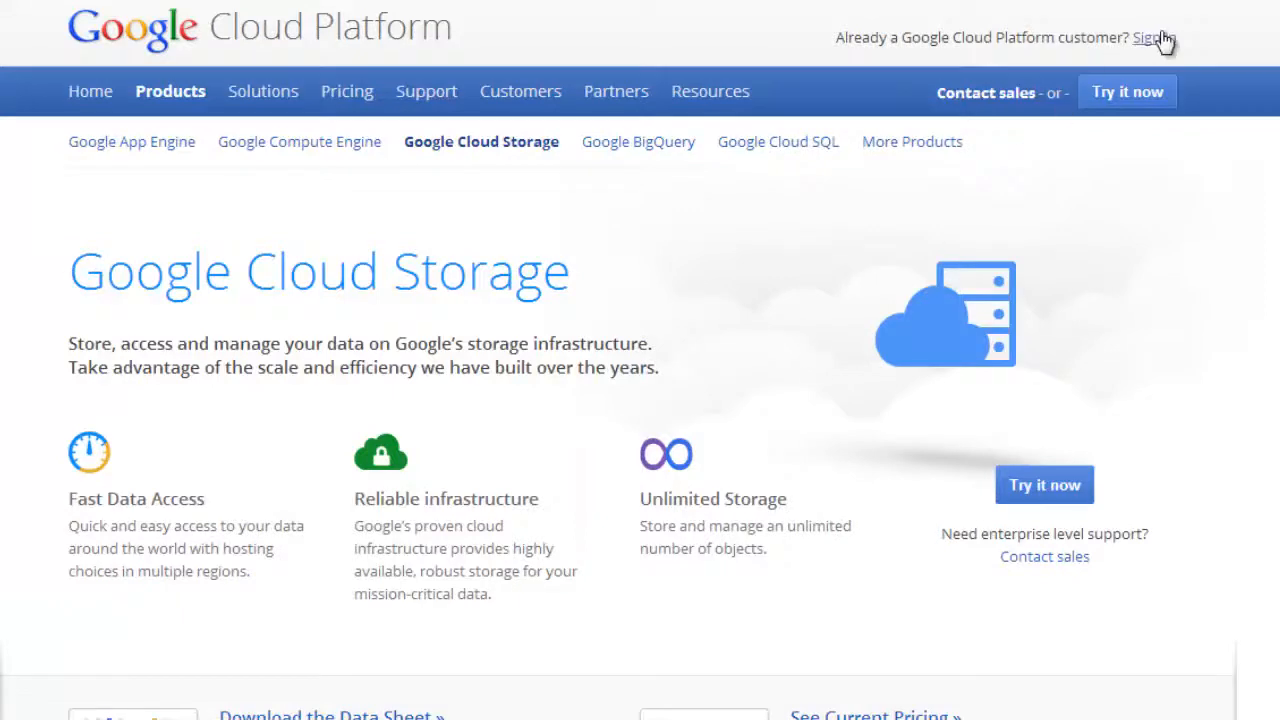
{"action": "left_click", "coordinate": [1153, 37]}
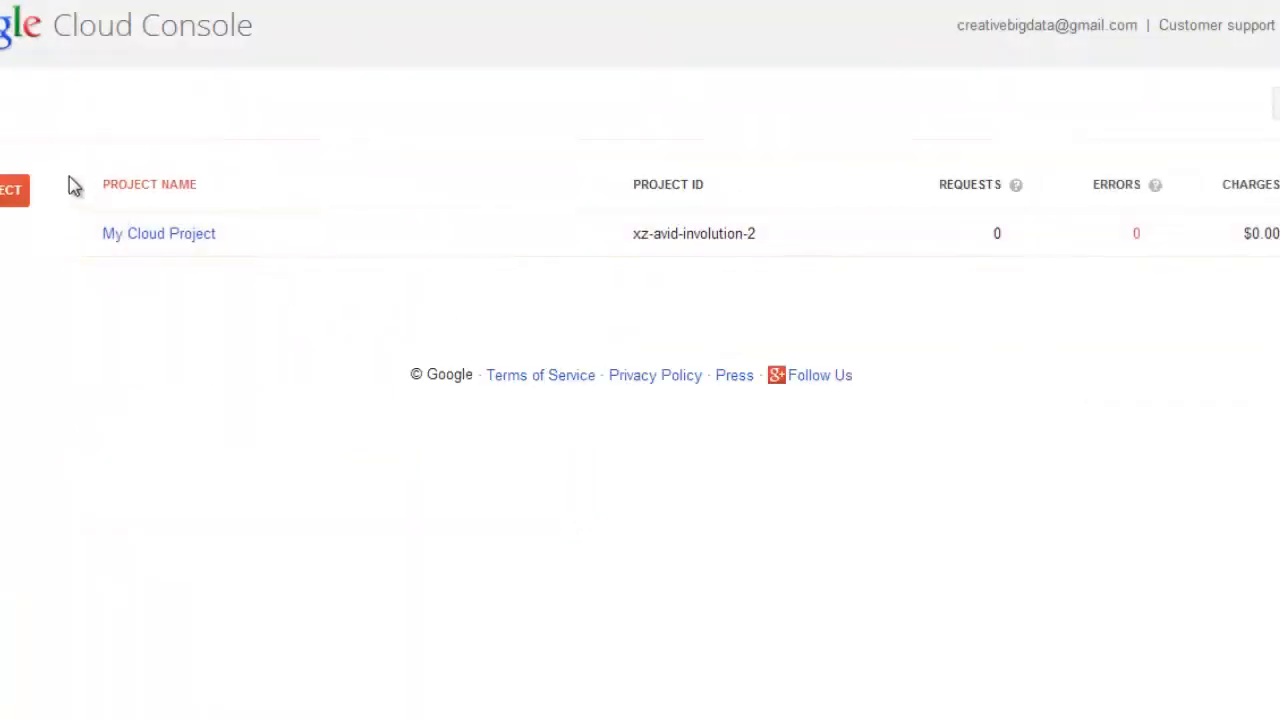
{"action": "left_click", "coordinate": [158, 233]}
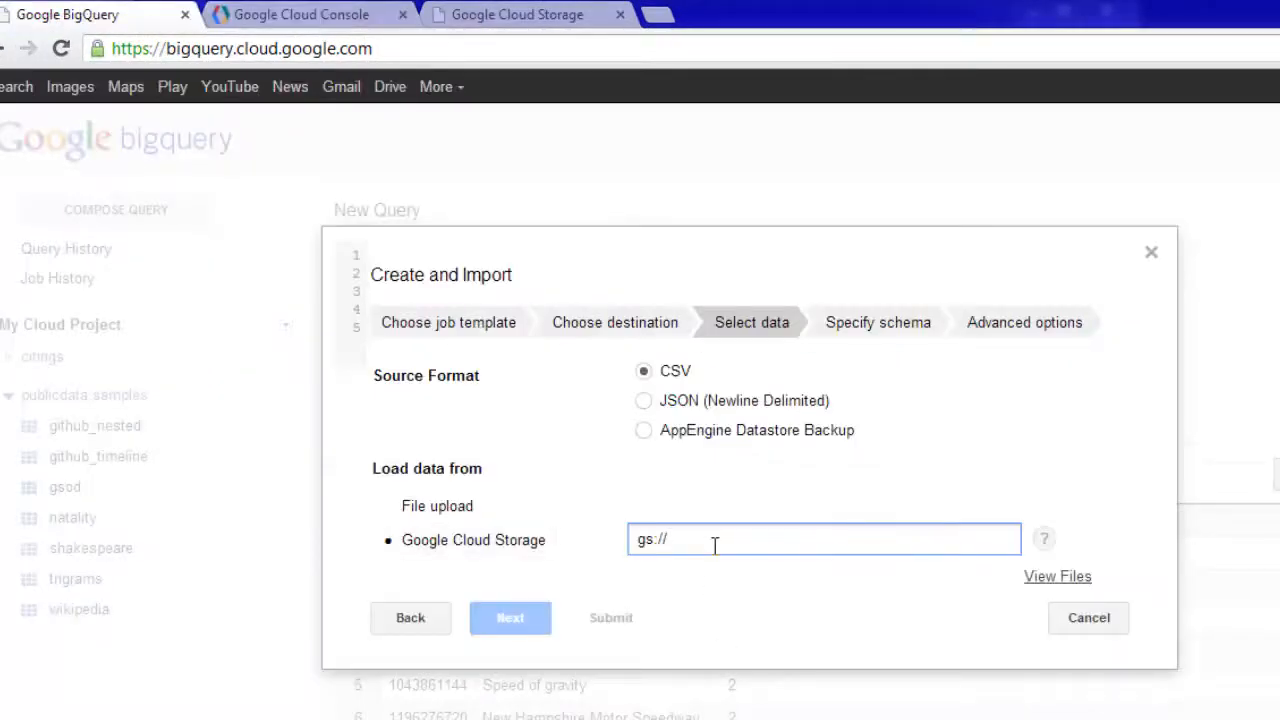
Advance the Cloud Storage CSV import to the Specify schema step and focus the schema field
{"action": "left_click", "coordinate": [510, 617]}
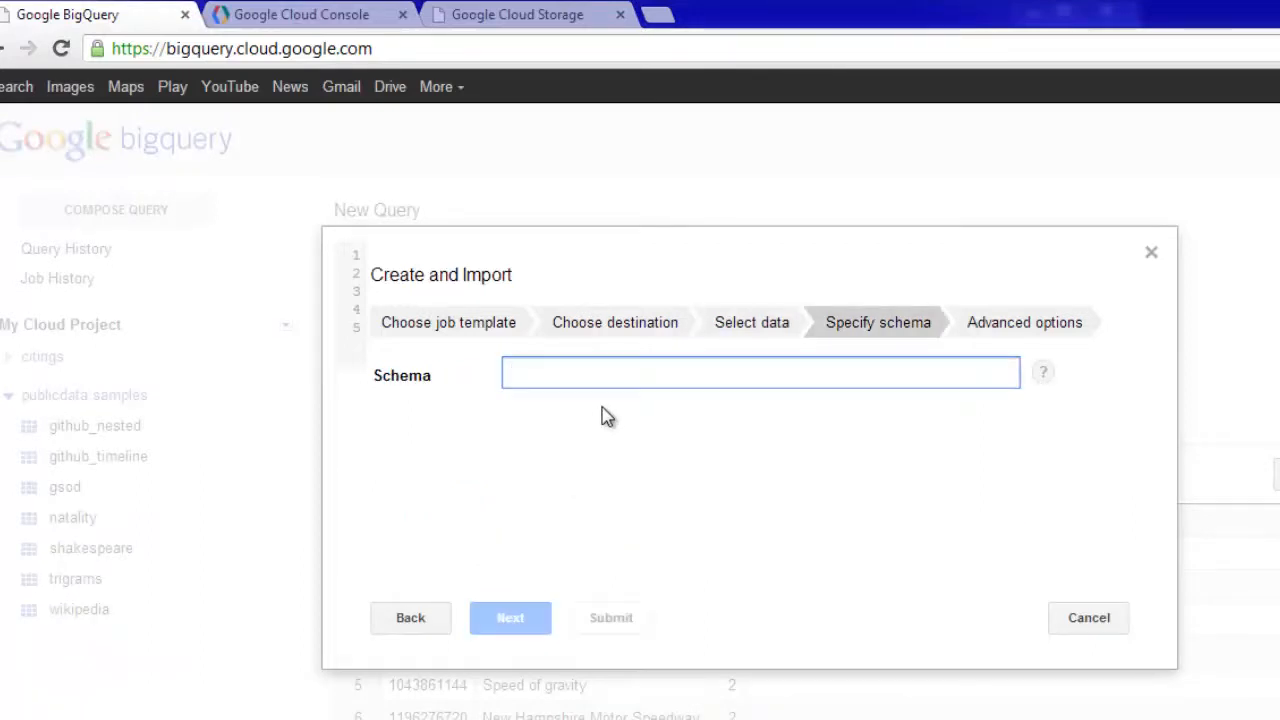
{"action": "left_click", "coordinate": [760, 372]}
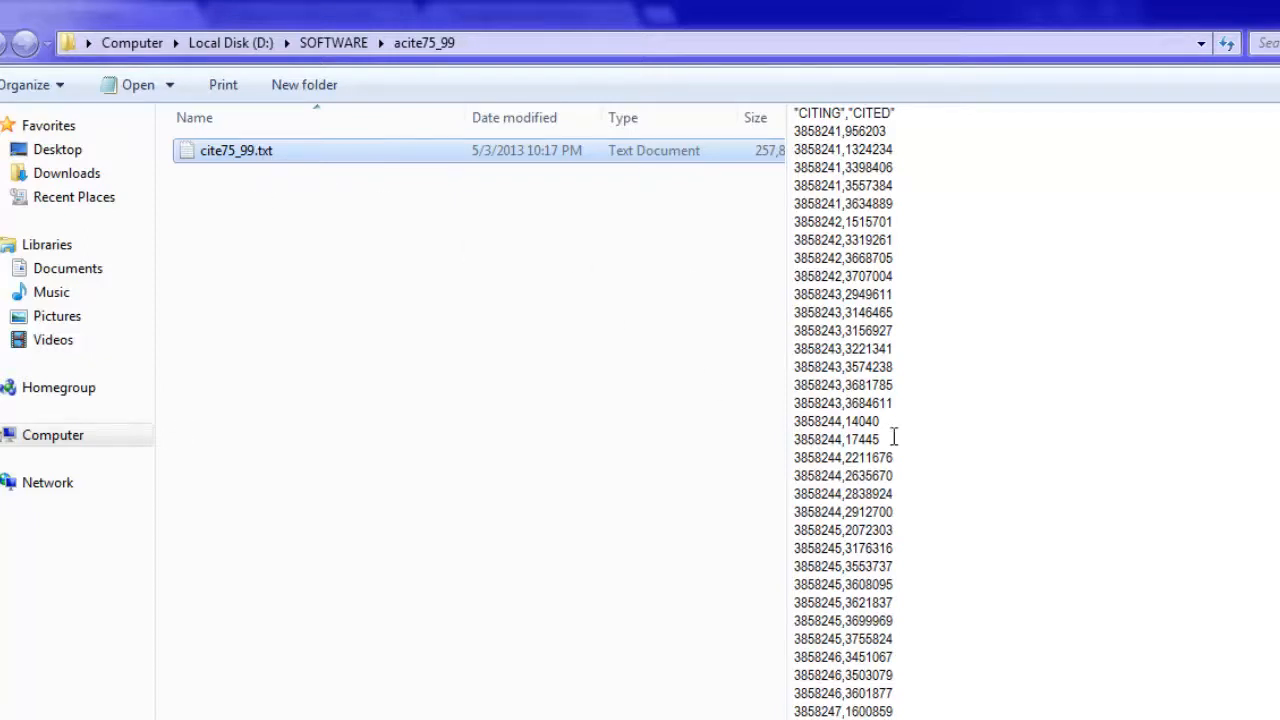
{"action": "mouse_move", "coordinate": [915, 386]}
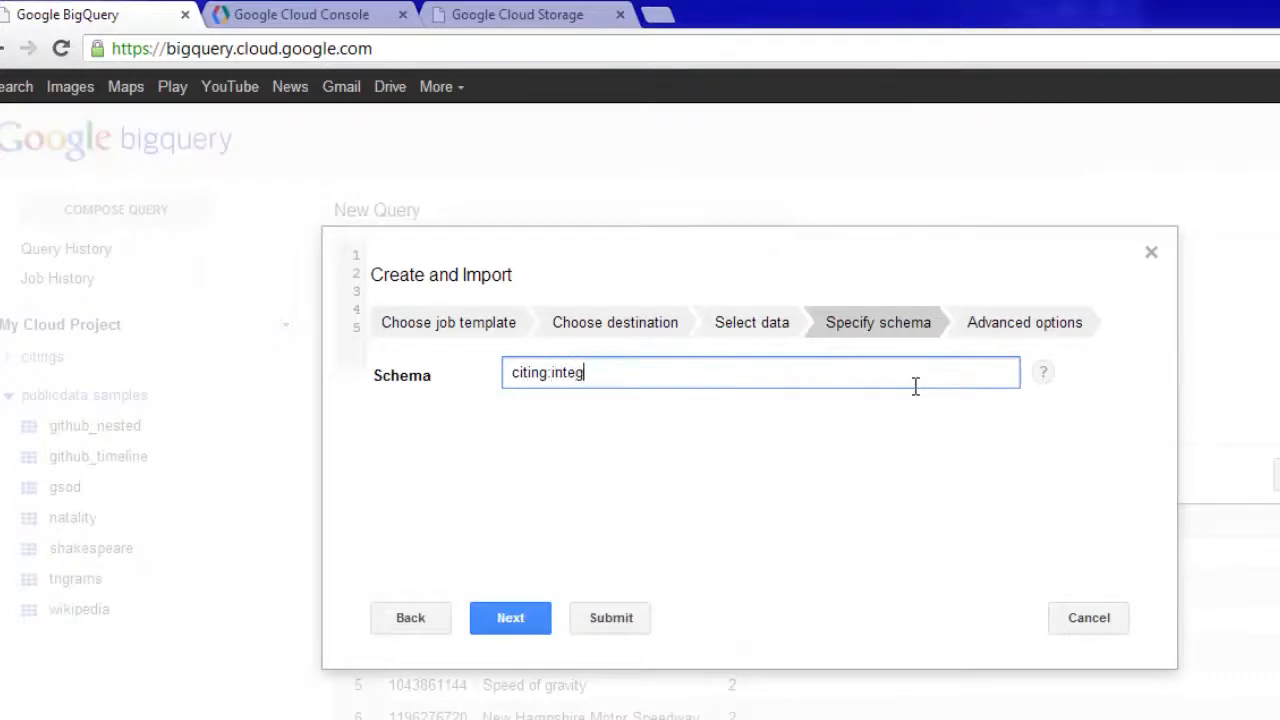
Enter the table schema 'citing:integer, cited:integer'
{"action": "type", "text": "er"}
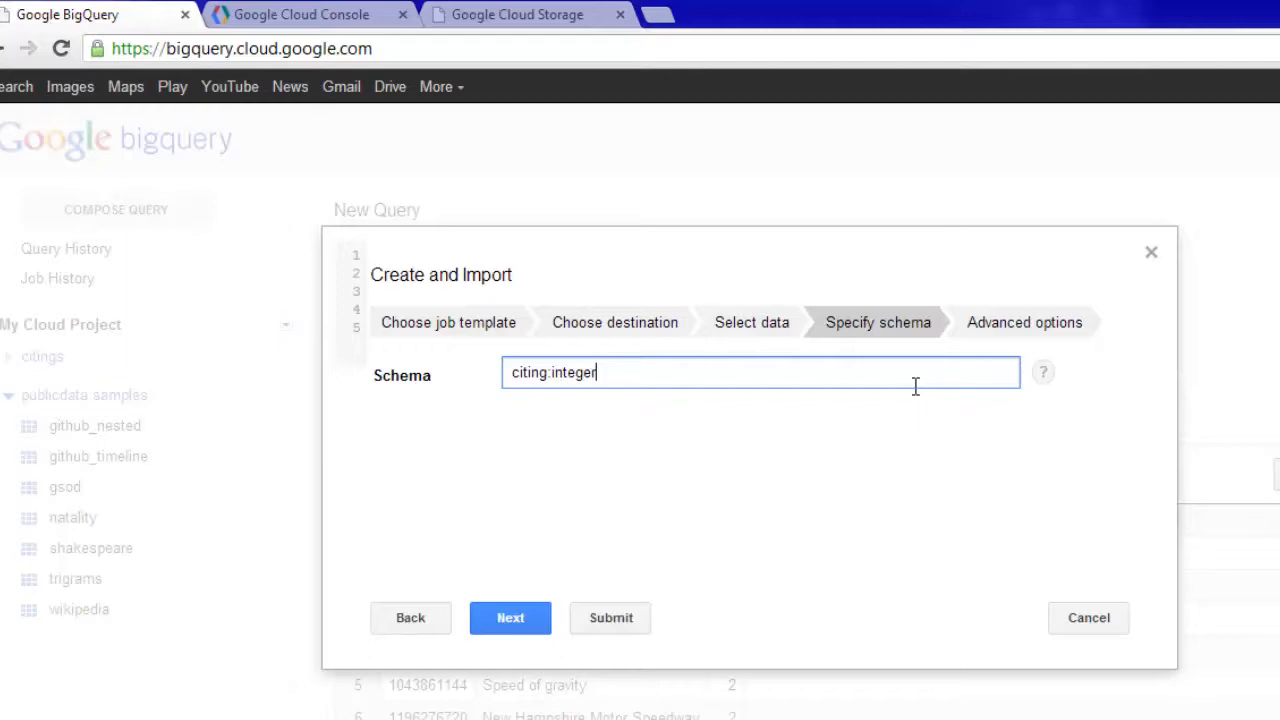
{"action": "type", "text": ","}
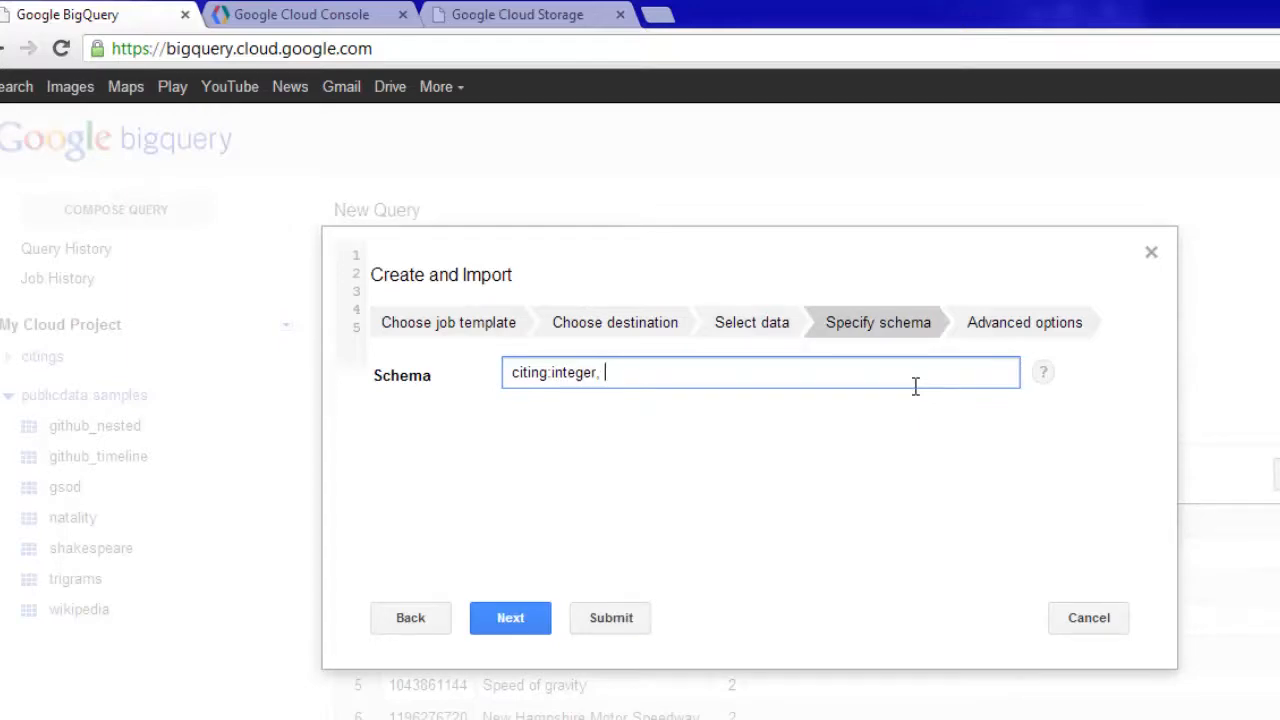
{"action": "type", "text": "cited:integre"}
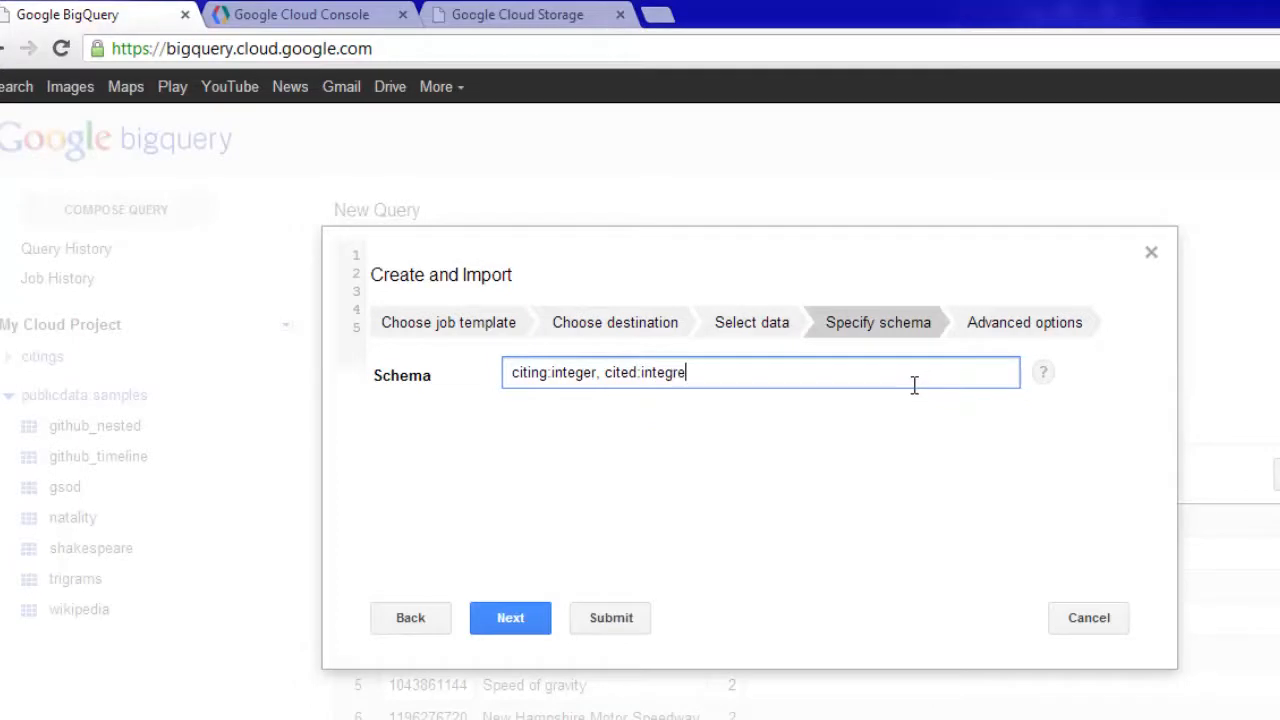
{"action": "type", "text": "r"}
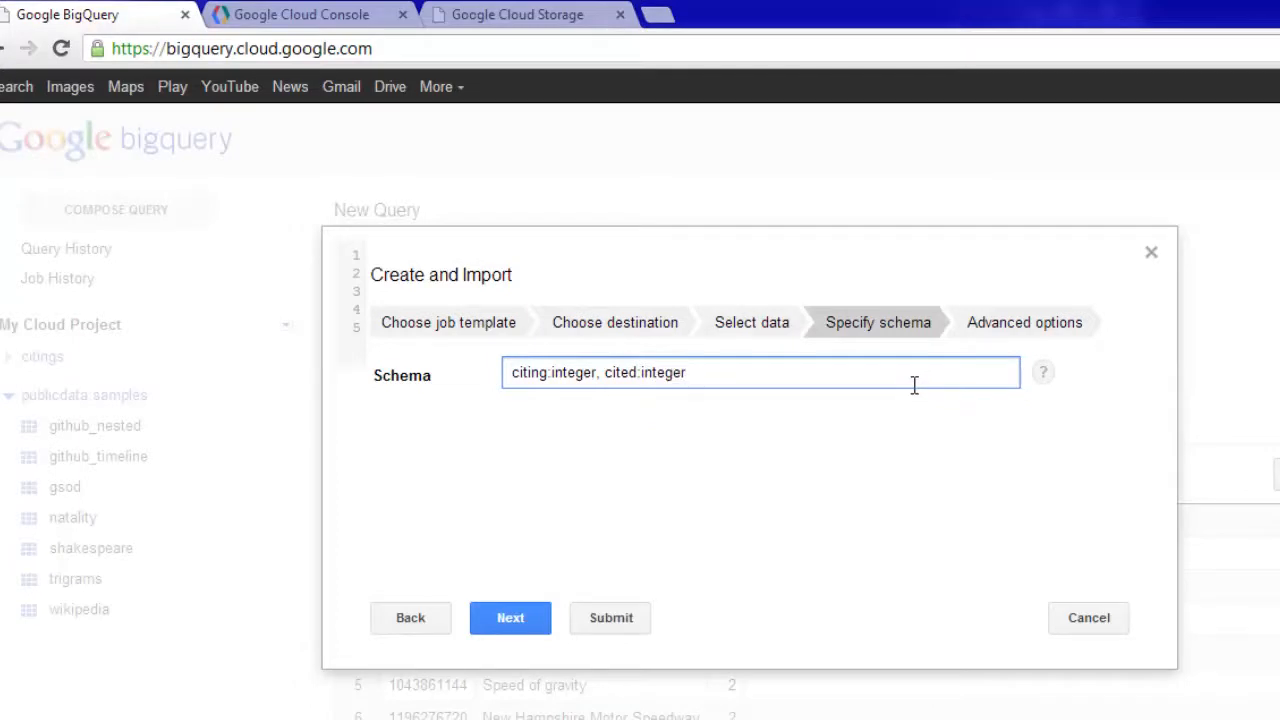
Skip 1 header row and submit the patents load job
{"action": "left_click", "coordinate": [510, 617]}
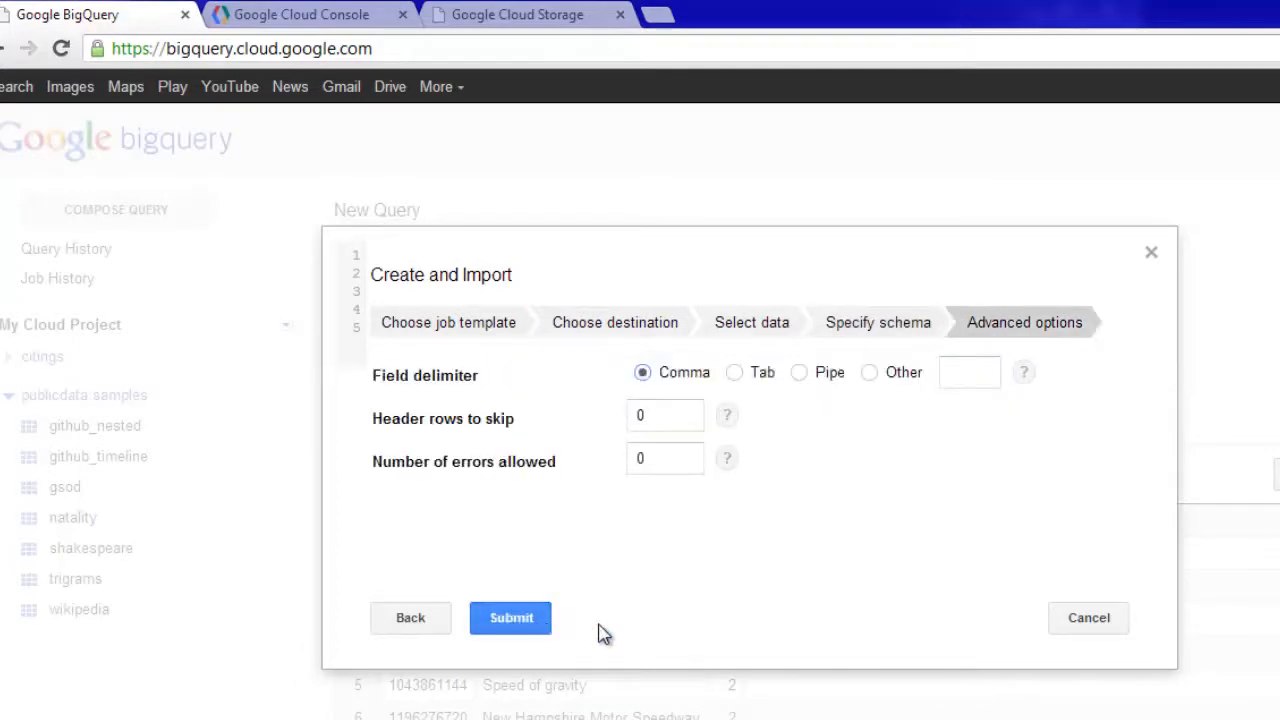
{"action": "type", "text": "1"}
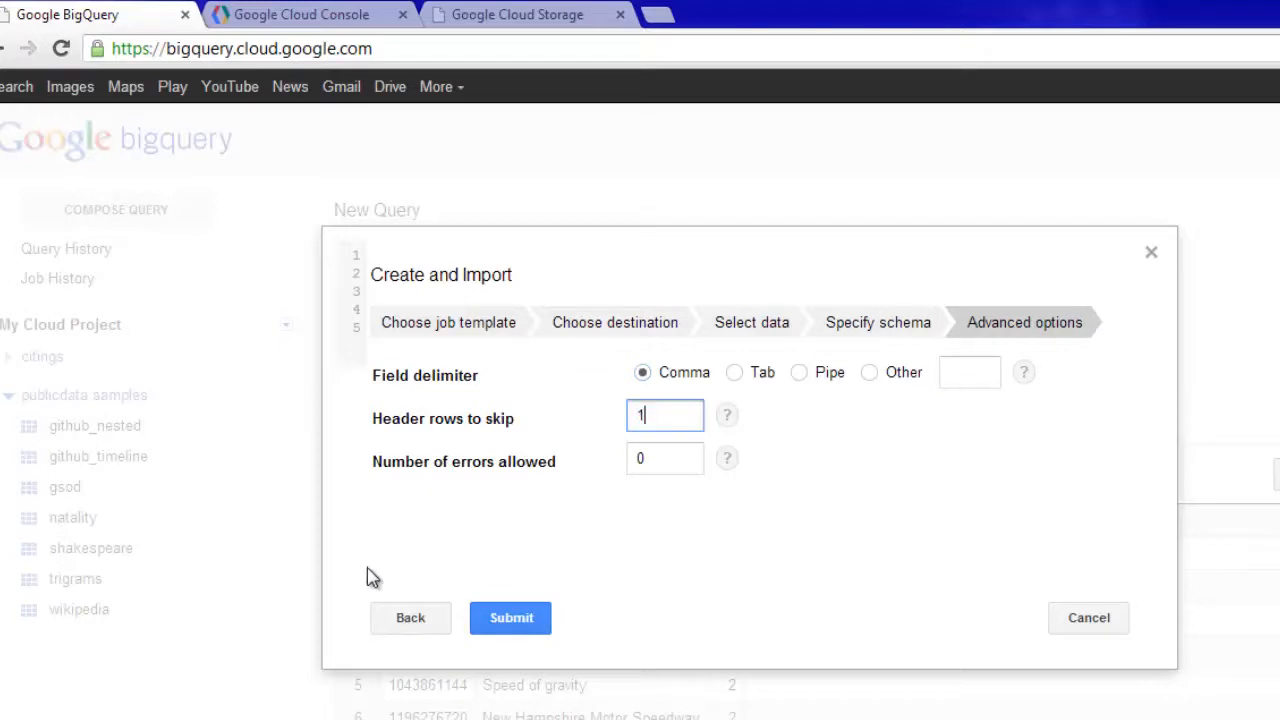
{"action": "left_click", "coordinate": [511, 617]}
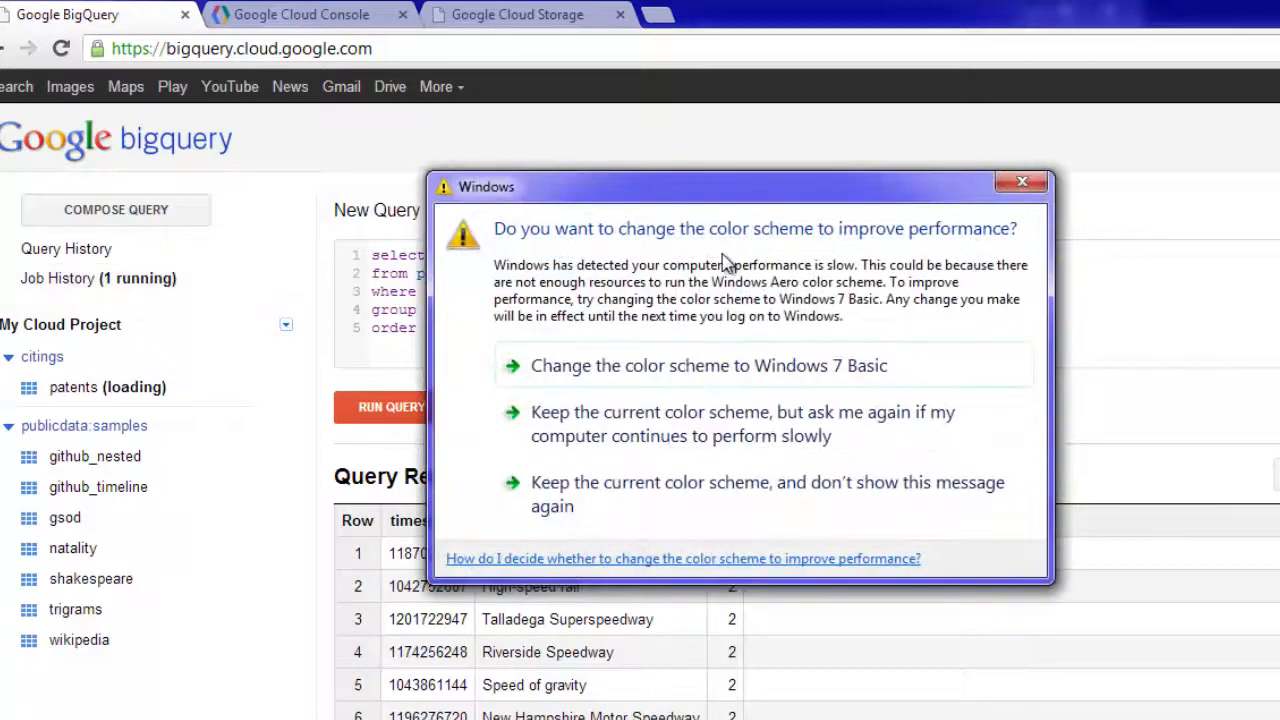
Dismiss the performance warning, check Job History, and view the patents table details (252 MB, 16,522,438 rows)
{"action": "left_click", "coordinate": [1022, 181]}
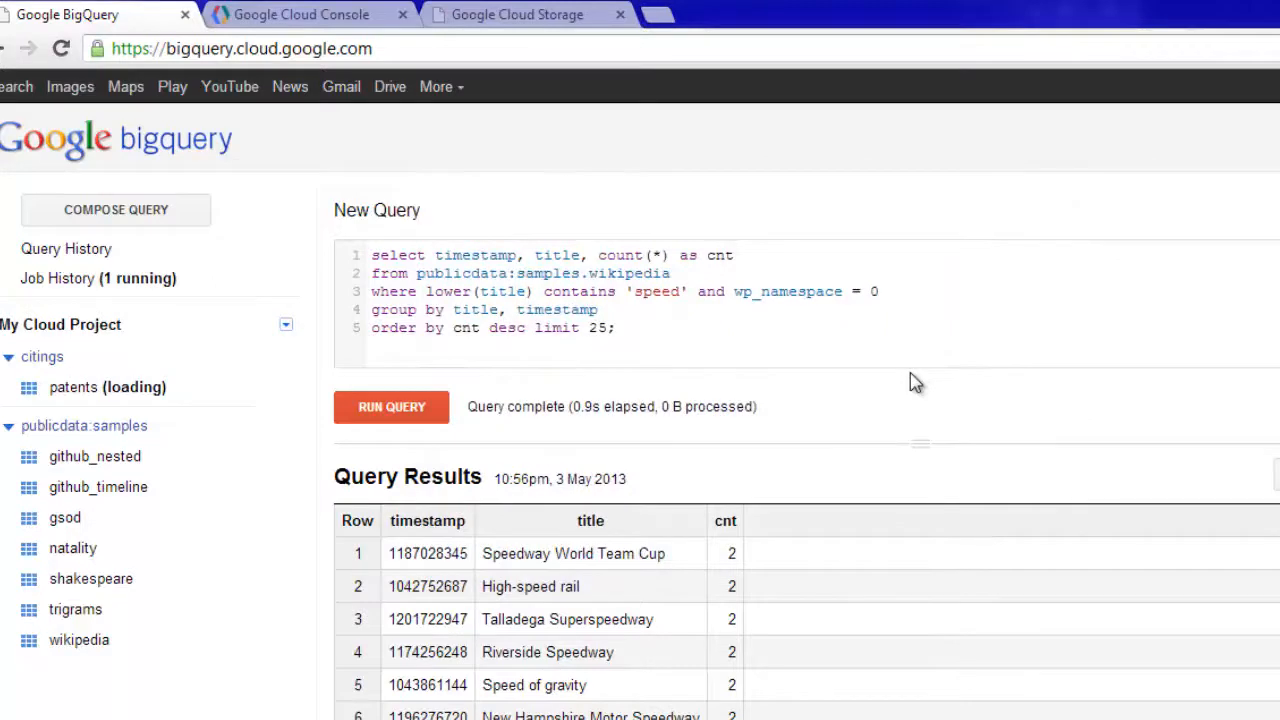
{"action": "left_click", "coordinate": [57, 278]}
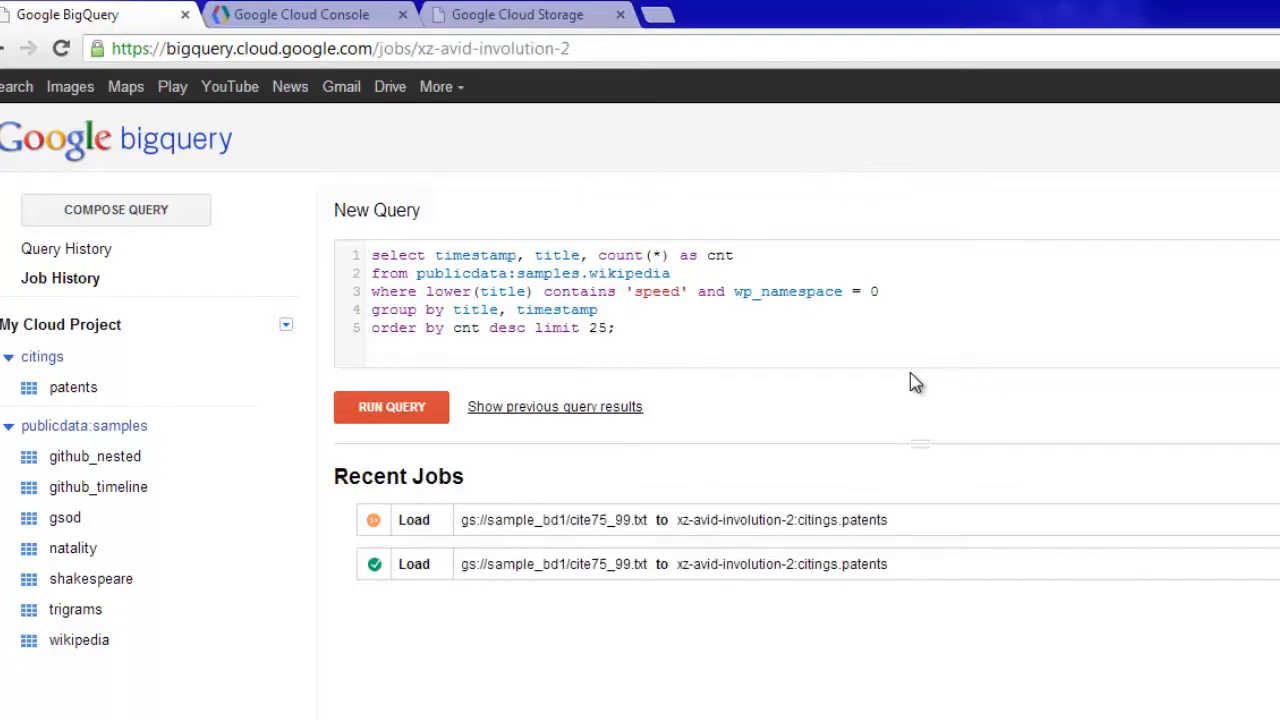
{"action": "mouse_move", "coordinate": [320, 453]}
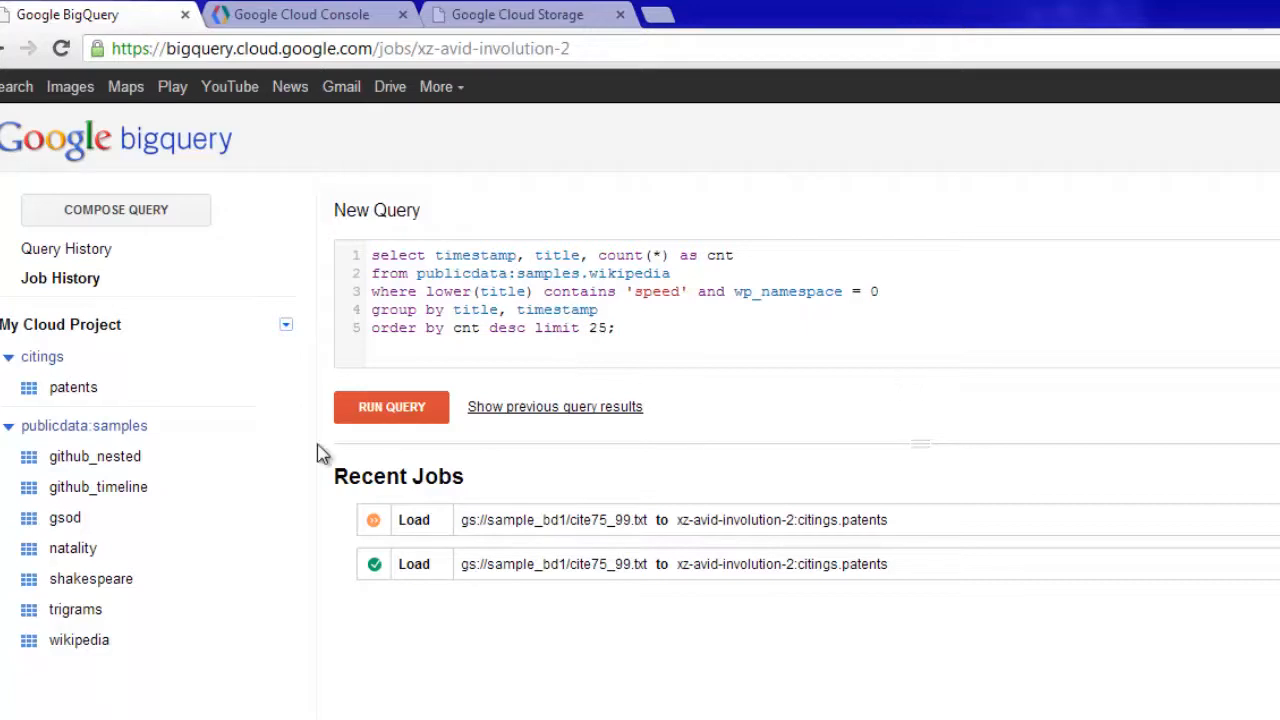
{"action": "left_click", "coordinate": [75, 387]}
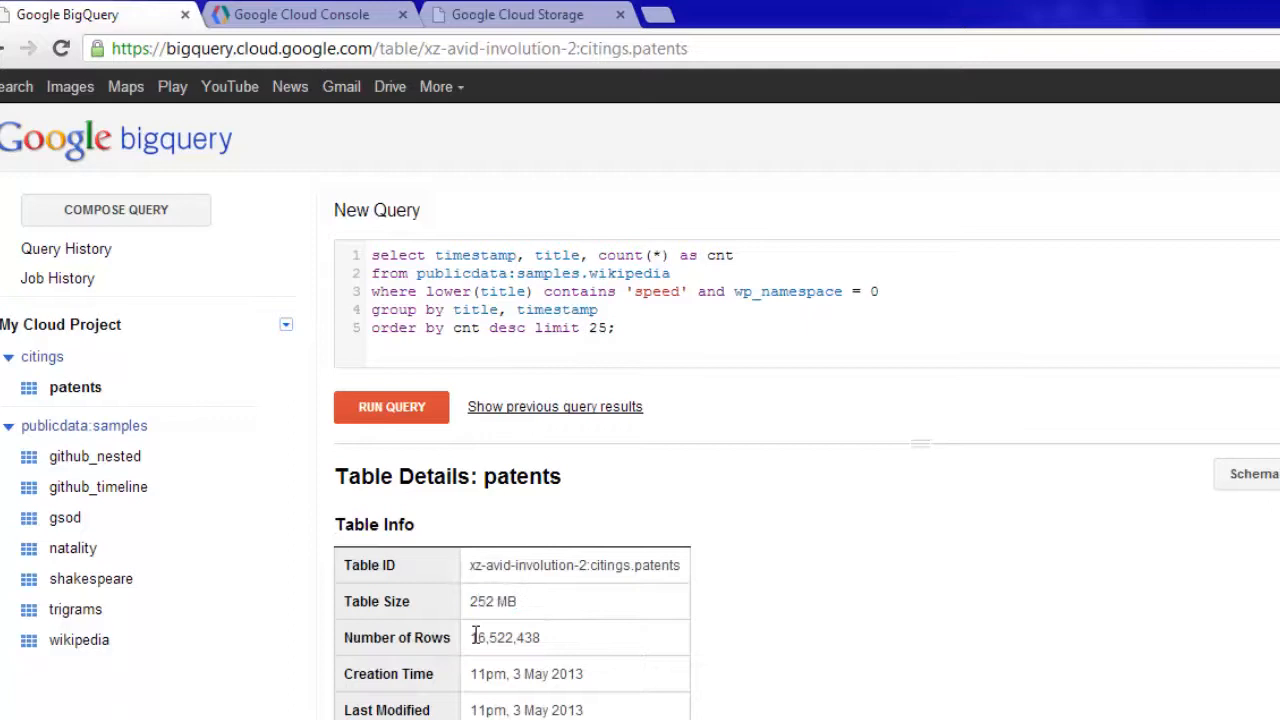
Run a SELECT * query over the citings.patents table
{"action": "double_click", "coordinate": [504, 637]}
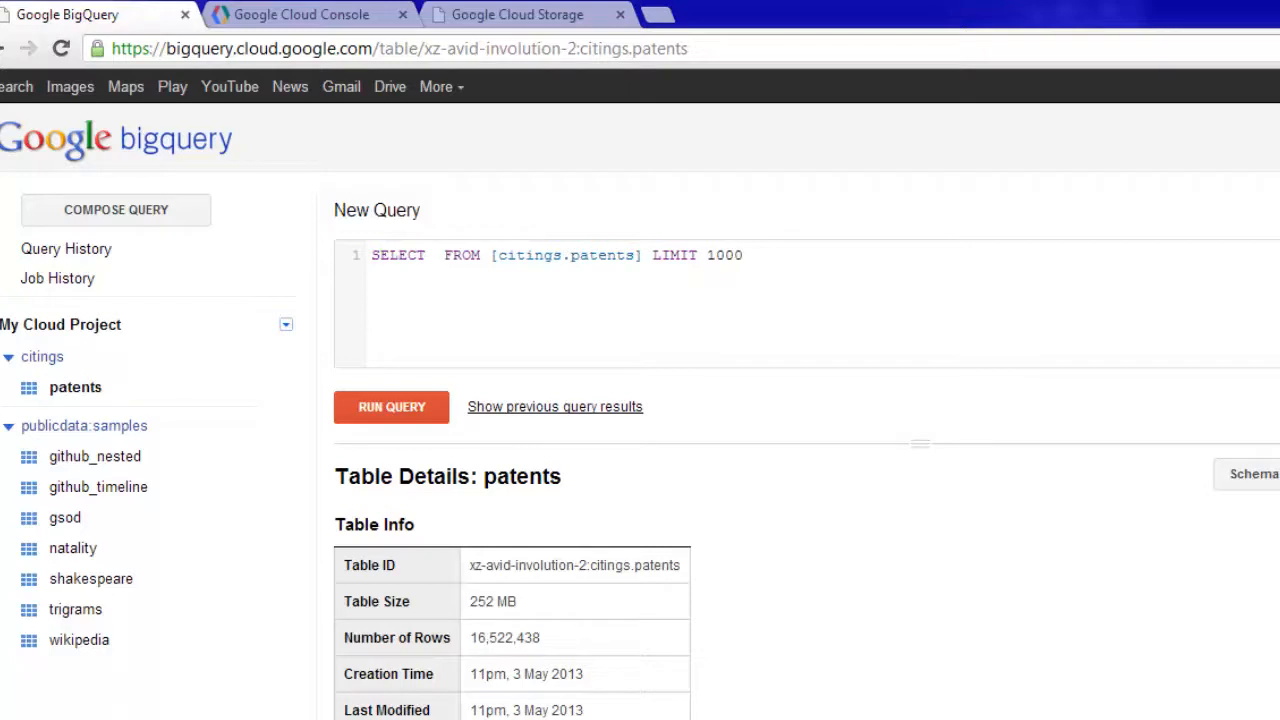
{"action": "type", "text": "*"}
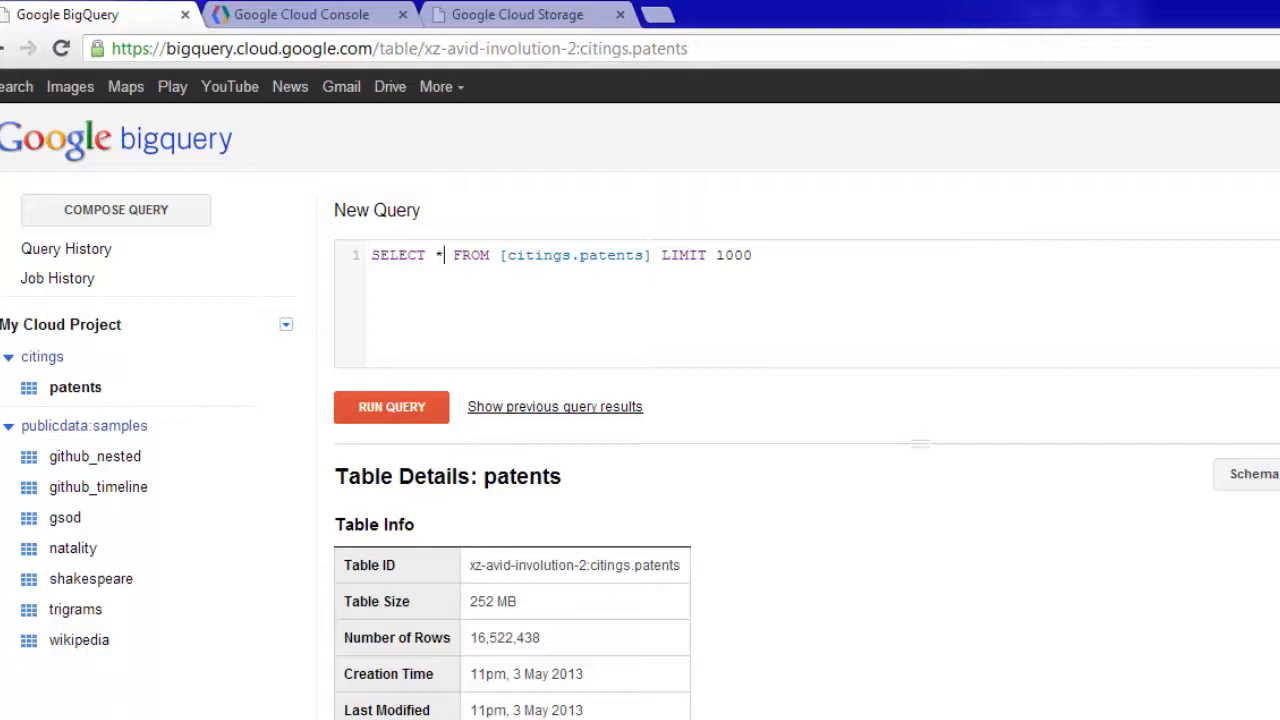
{"action": "left_click", "coordinate": [391, 406]}
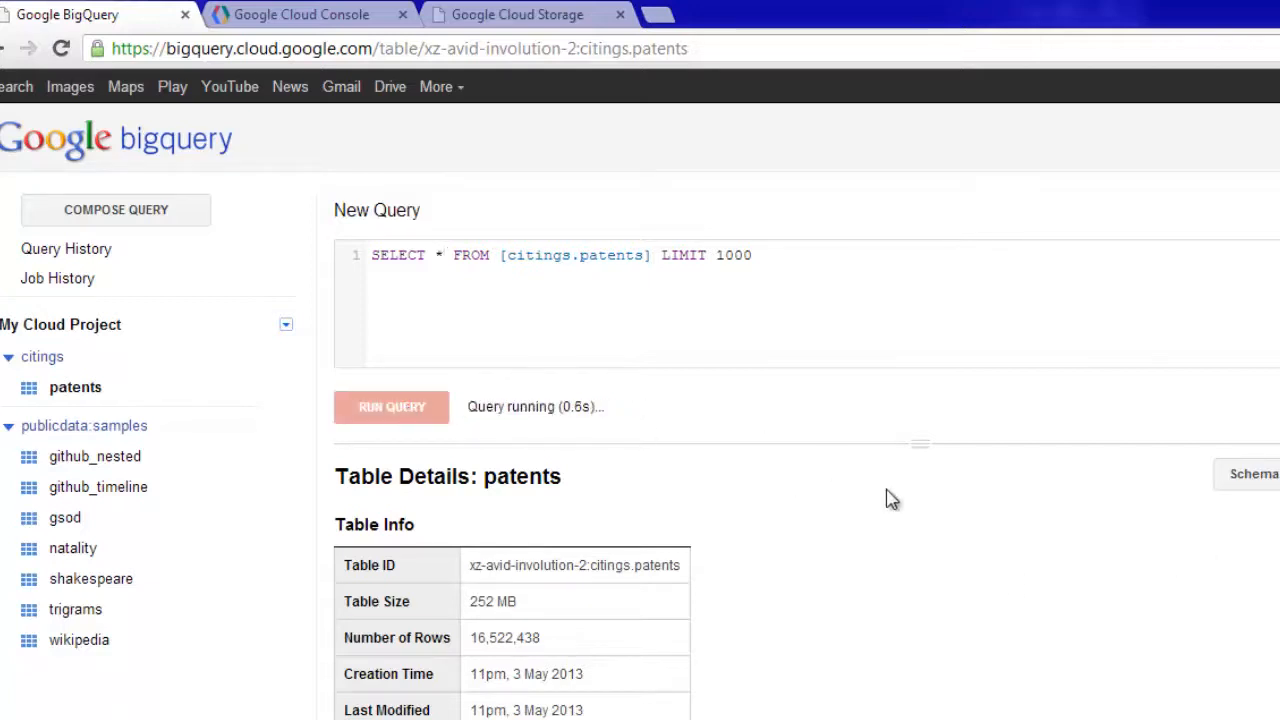
{"action": "left_click", "coordinate": [391, 406]}
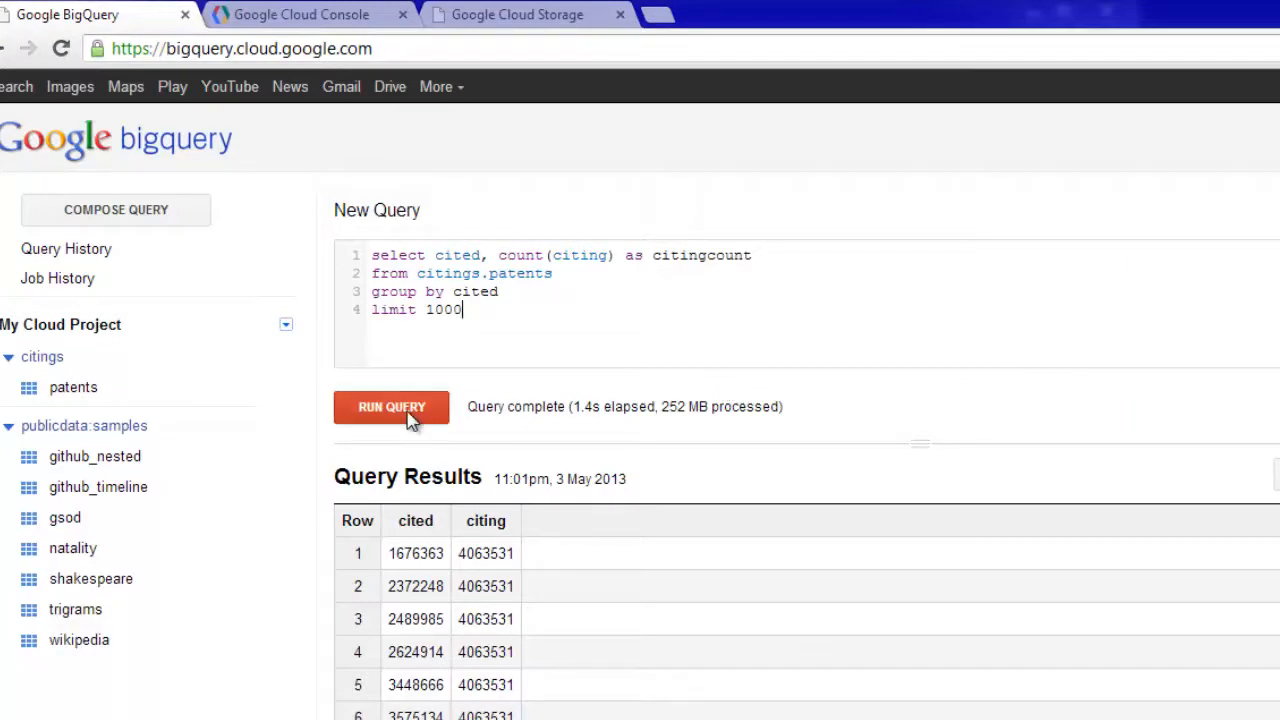
Run the citation count query, then rerun it with 'having count(citing) >15' added
{"action": "left_click", "coordinate": [391, 406]}
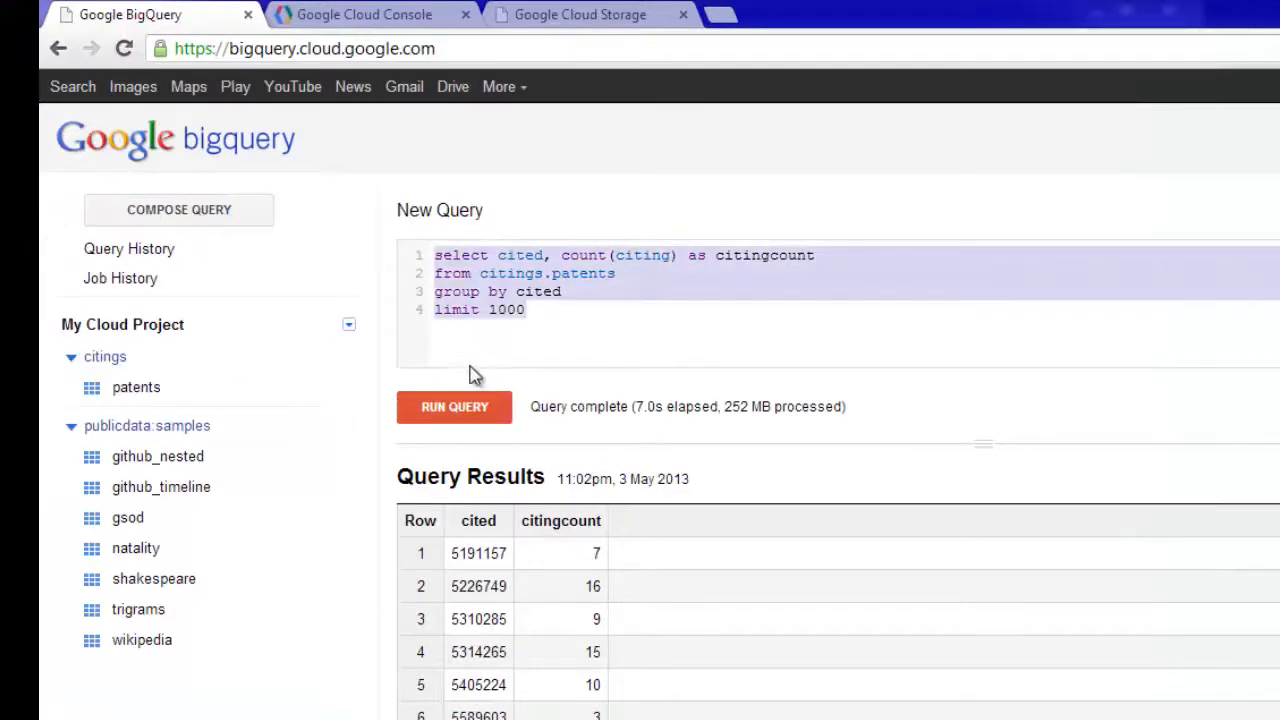
{"action": "type", "text": "having count(citing) >15"}
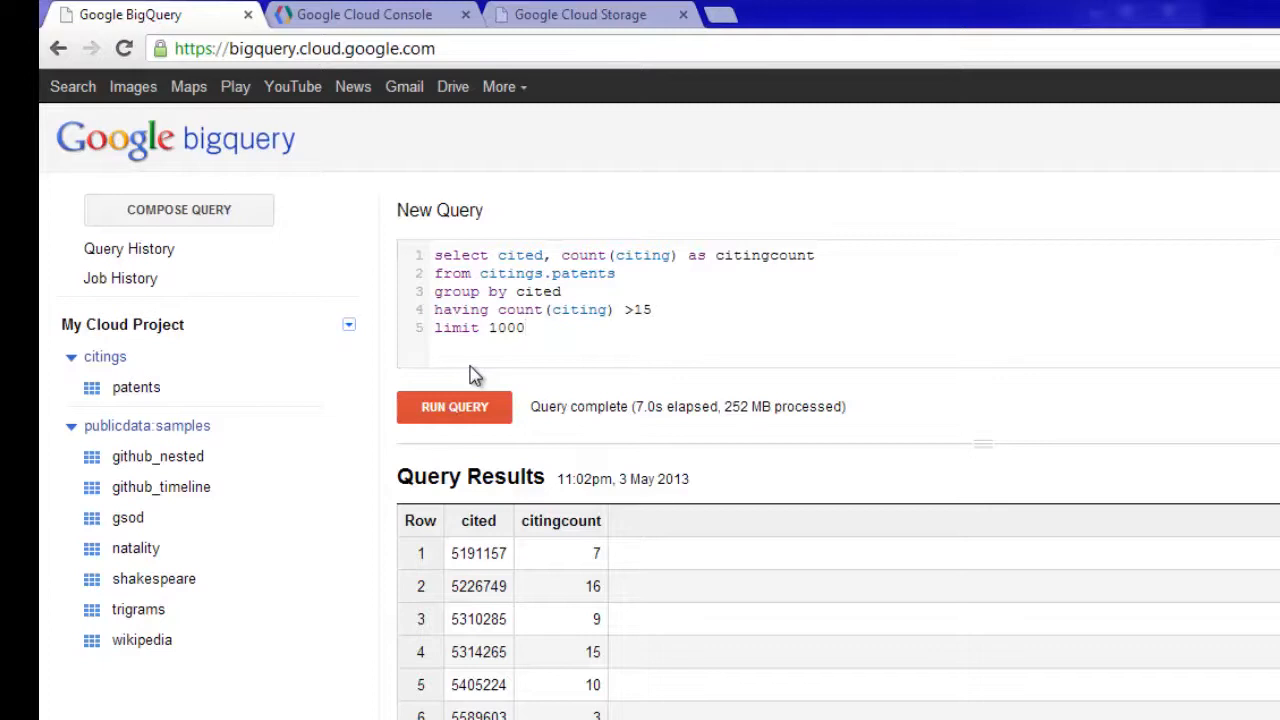
{"action": "left_click", "coordinate": [628, 309]}
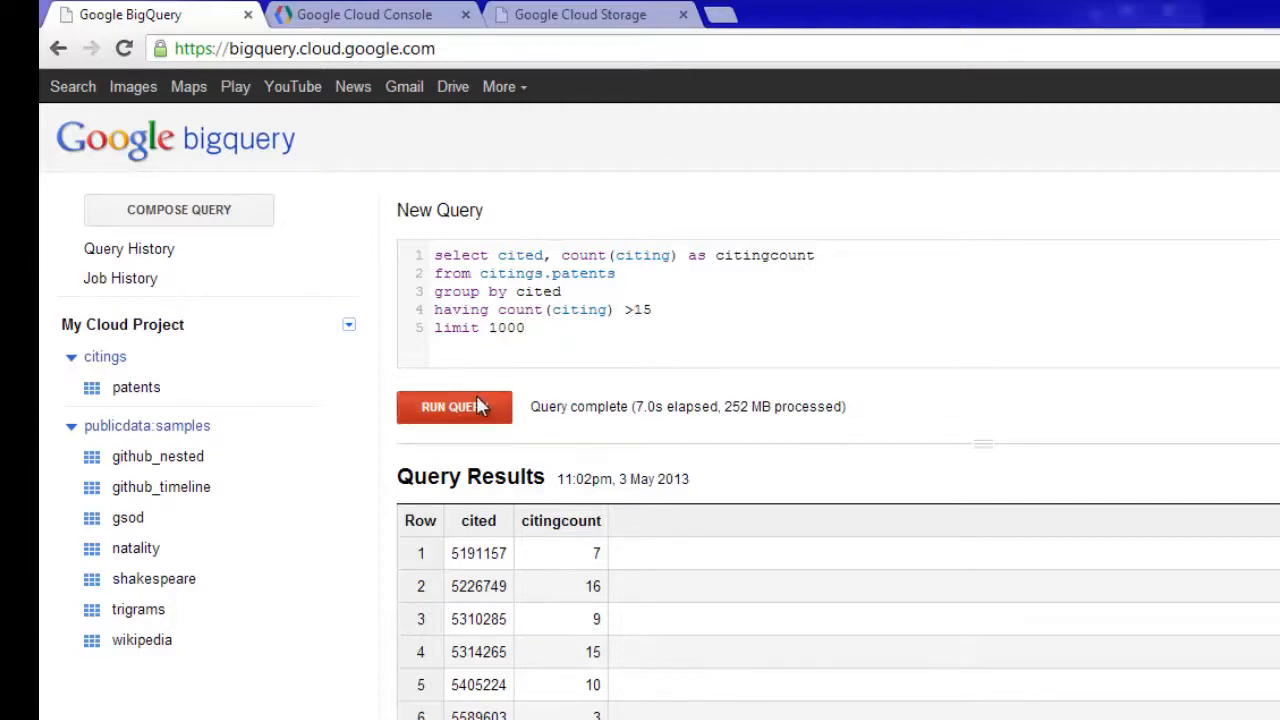
{"action": "left_click", "coordinate": [454, 407]}
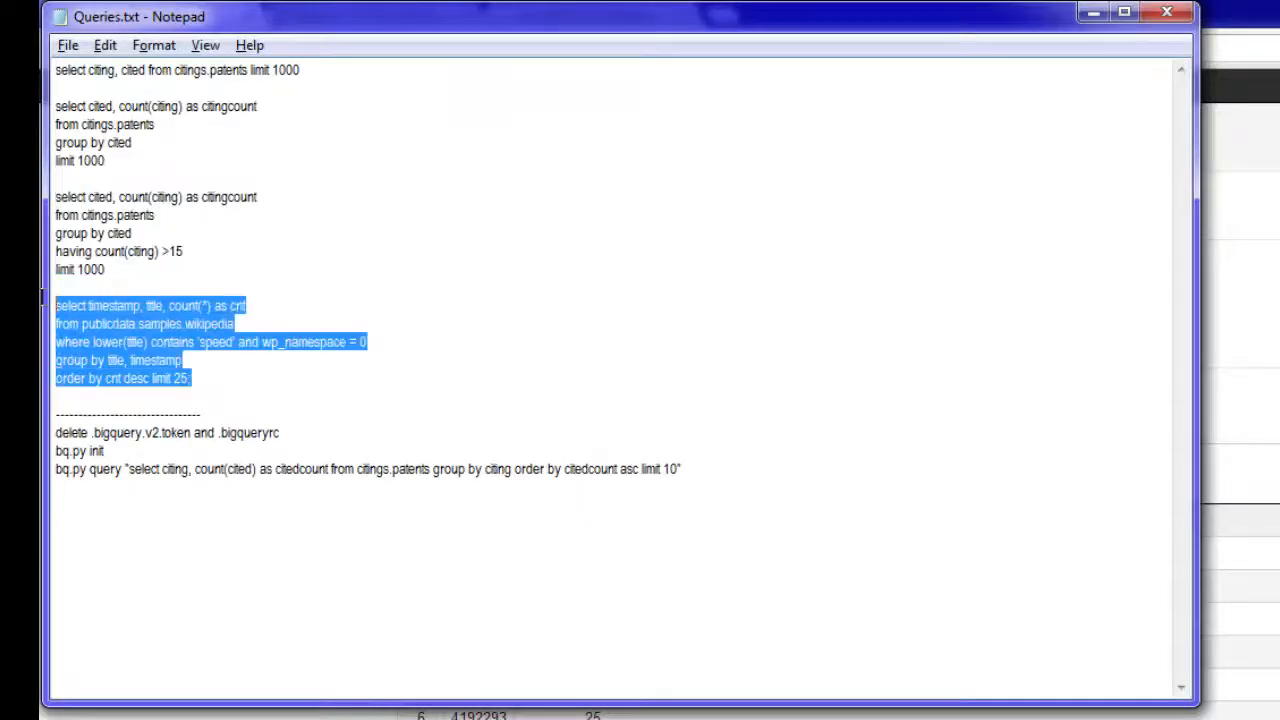
Switch from Notepad back to the browser showing the over-15 citation results
{"action": "left_click", "coordinate": [213, 378]}
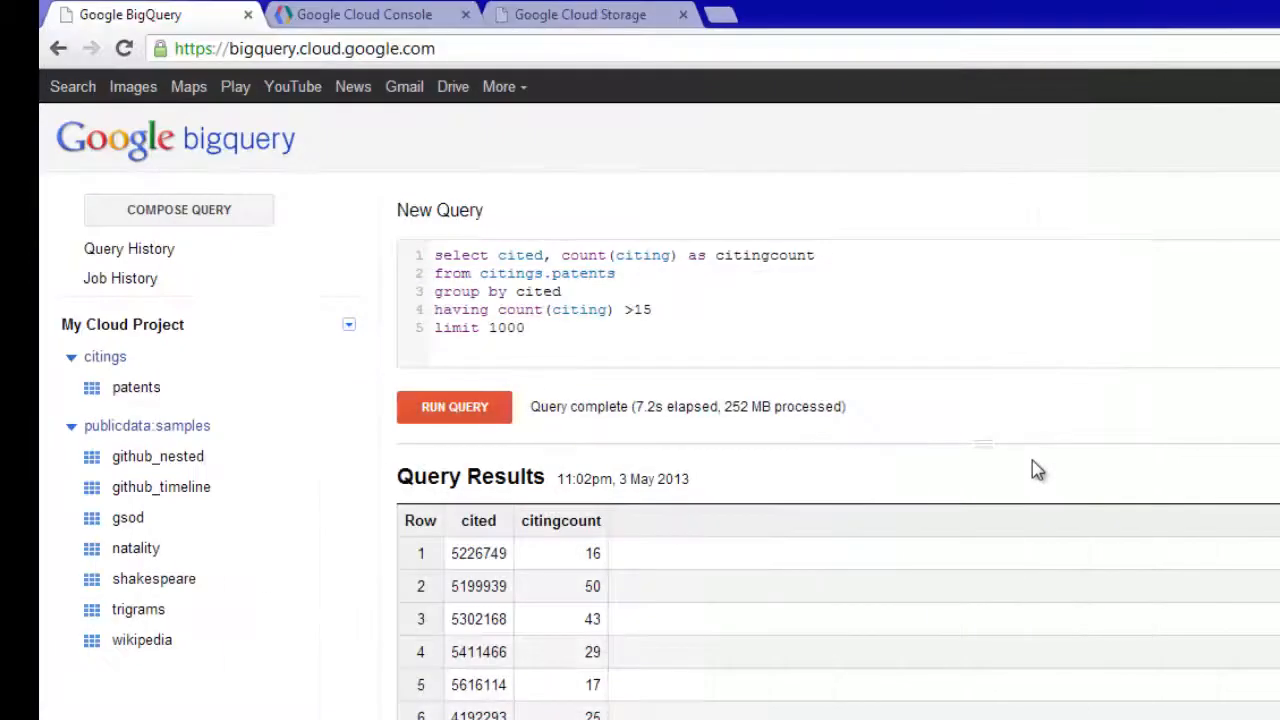
{"action": "mouse_move", "coordinate": [982, 394]}
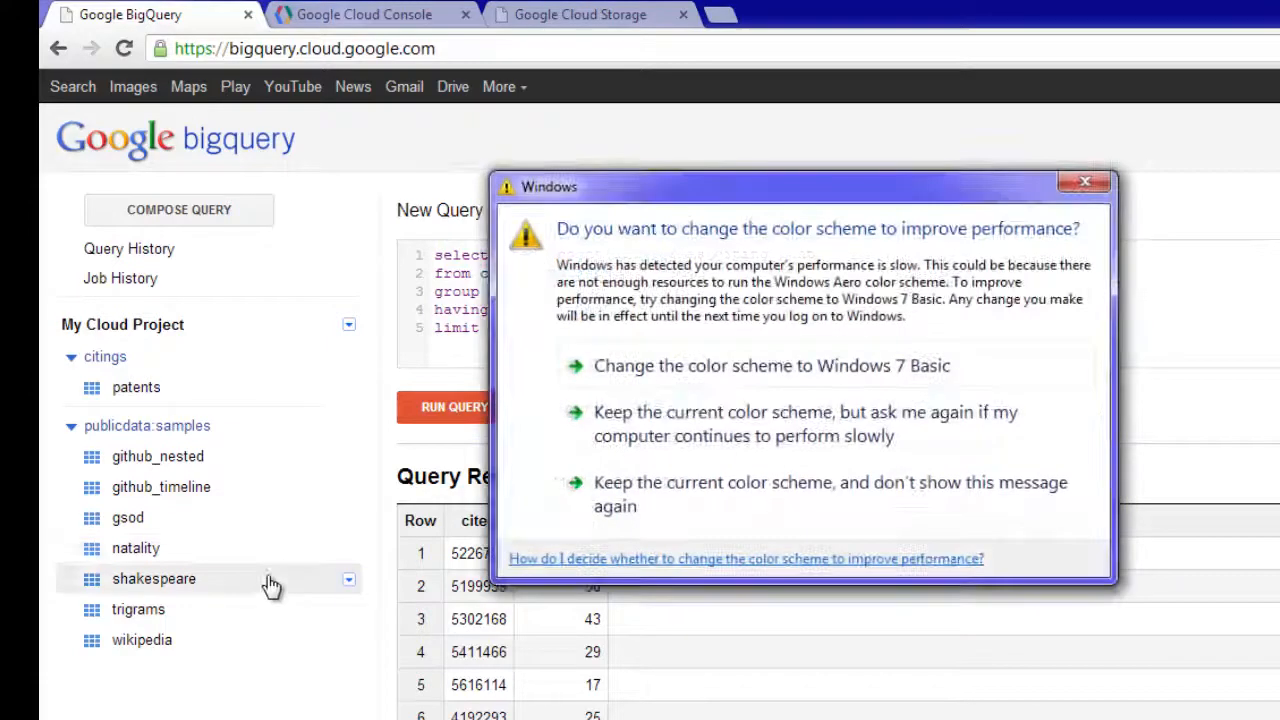
Show the publicdata:samples wikipedia table schema, dismissing the Windows performance warnings
{"action": "left_click", "coordinate": [1084, 181]}
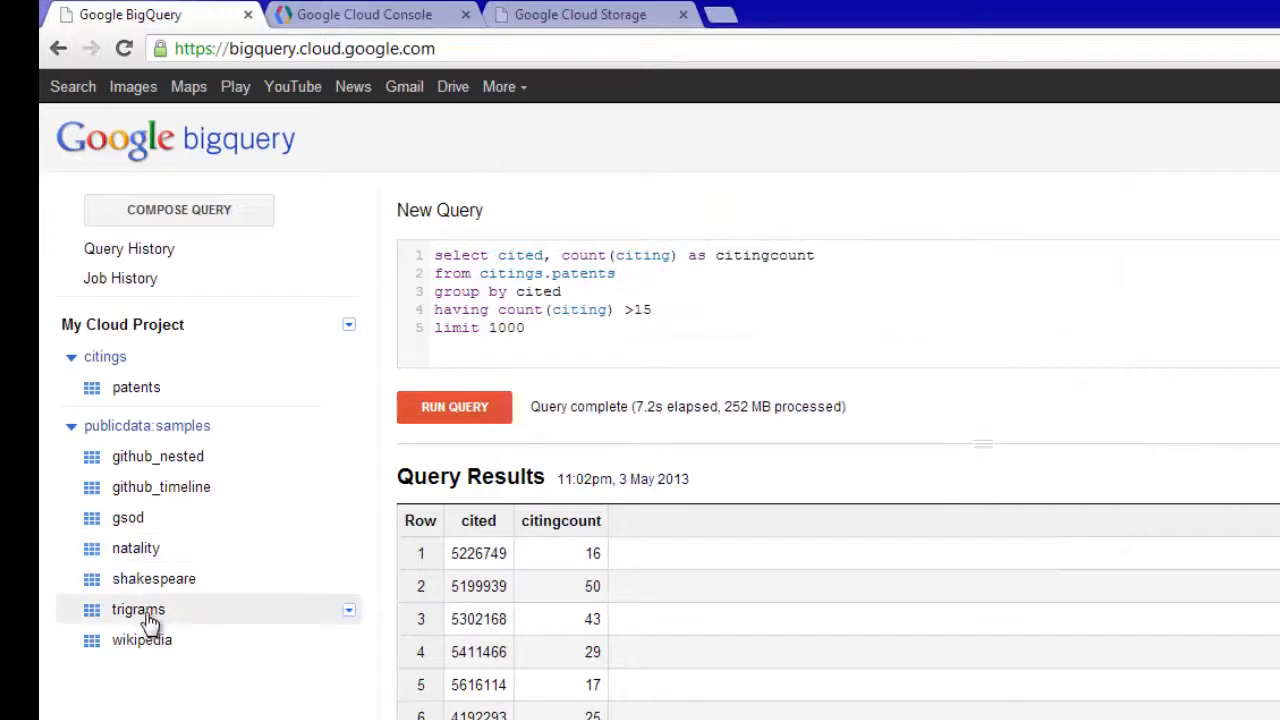
{"action": "left_click", "coordinate": [147, 639]}
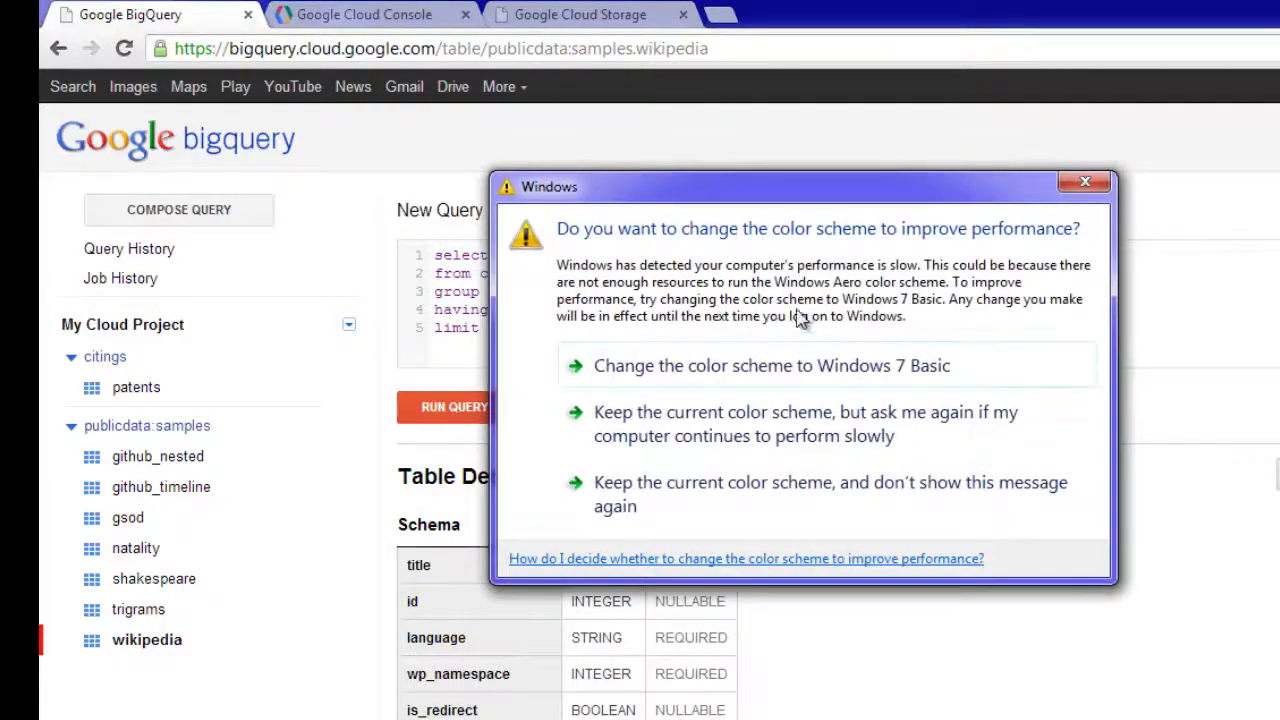
{"action": "left_click", "coordinate": [1084, 182]}
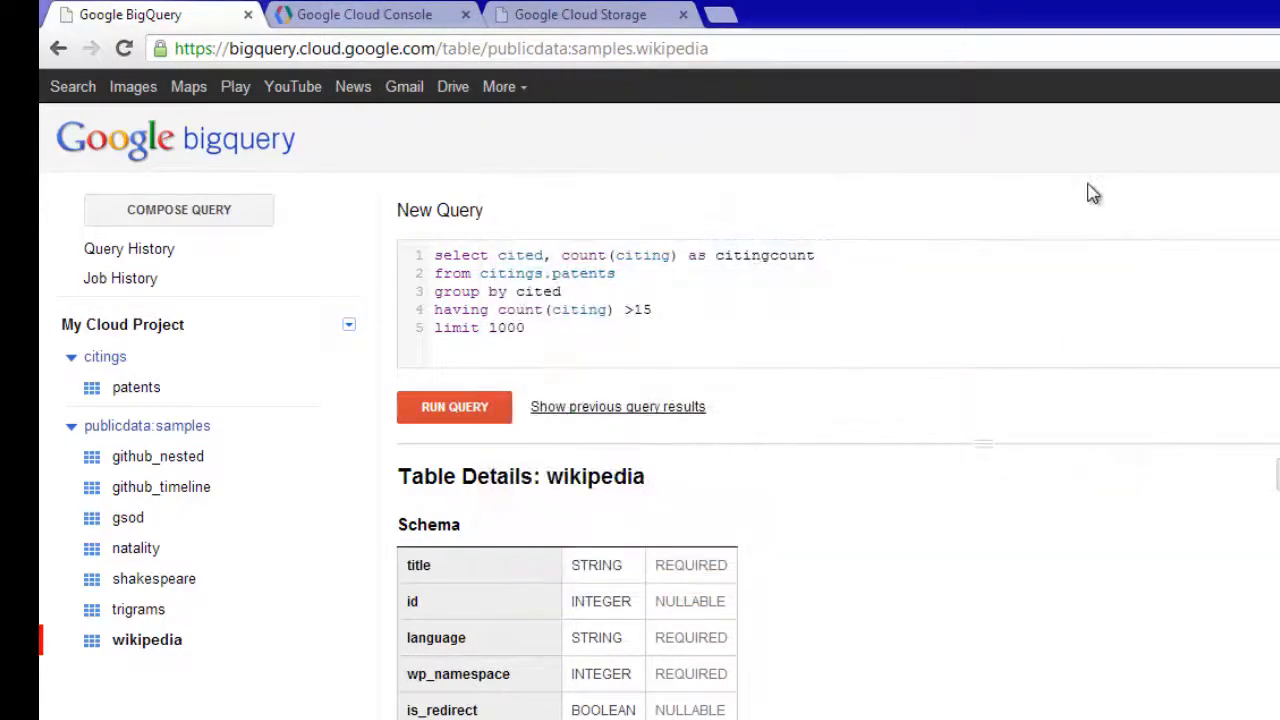